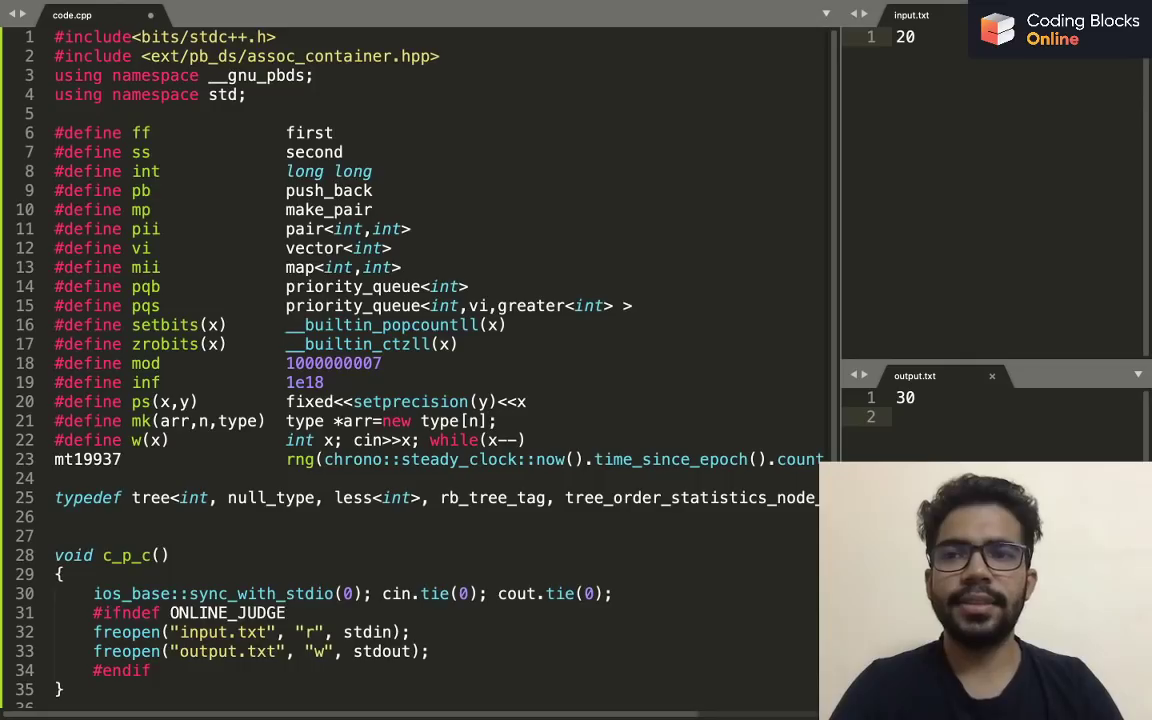
Unindent the #ifndef ONLINE_JUDGE and #endif lines, save code.cpp, and scroll the template
scroll(down, 3)
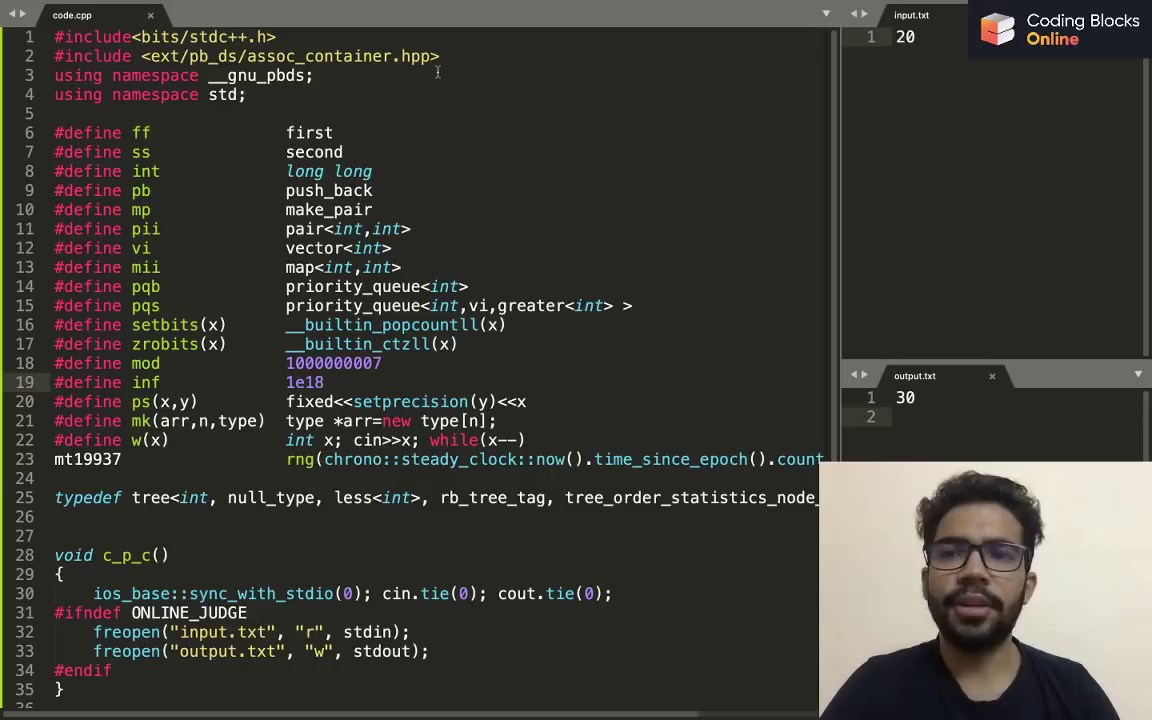
scroll(down, 3)
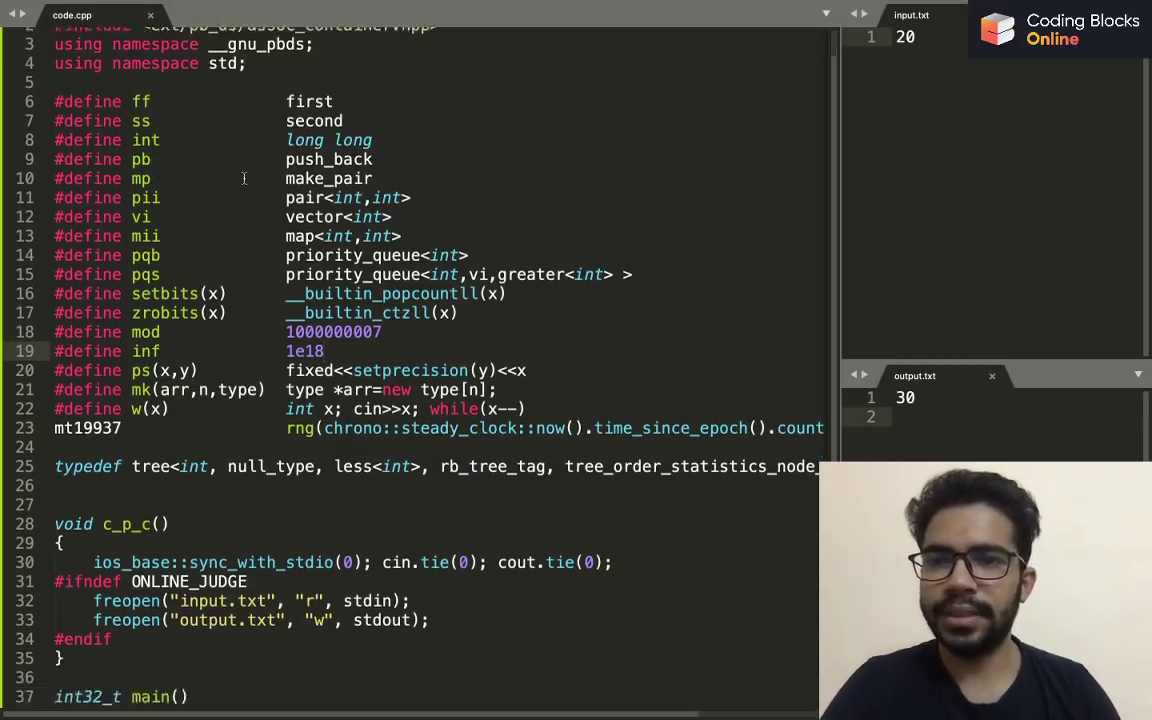
scroll(down, 3)
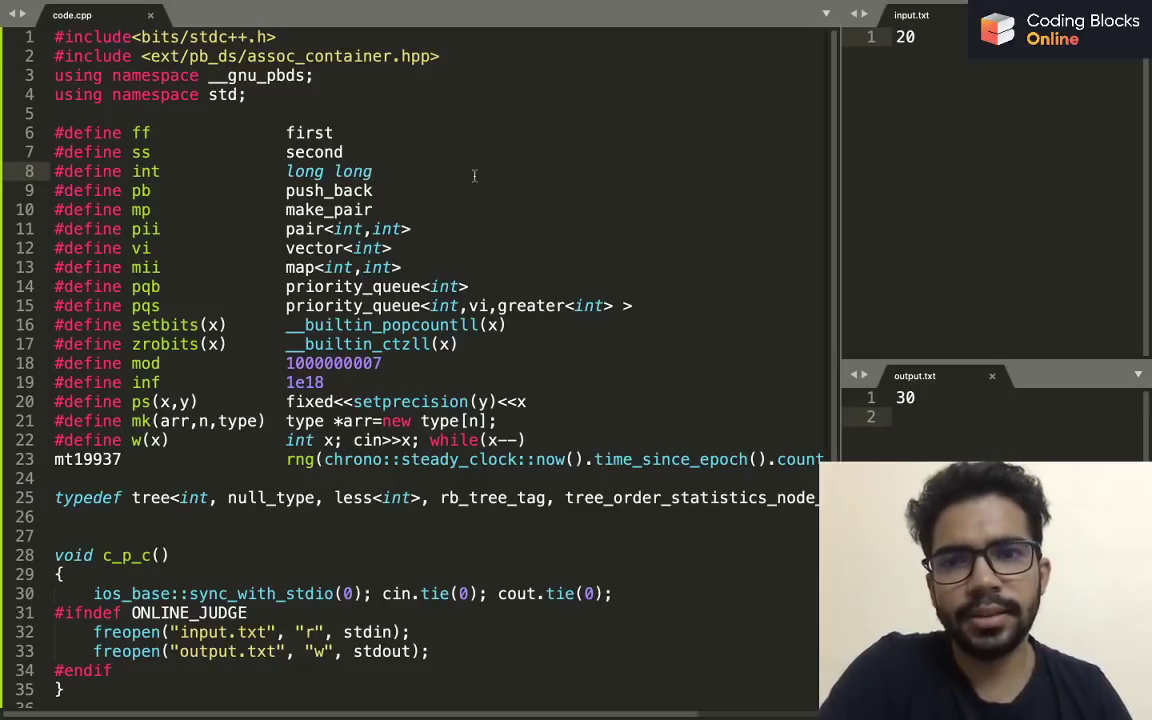
Start a '//5 -' comment line just below c_p_c(); in main
scroll(down, 3)
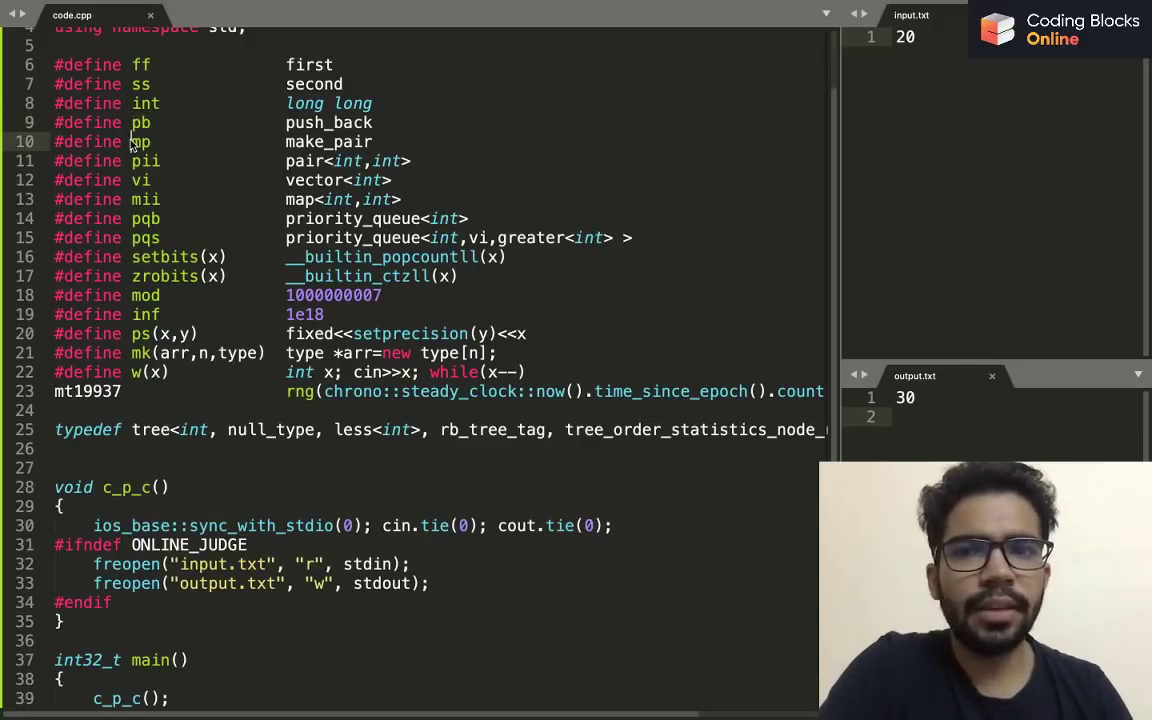
double_click(328, 141)
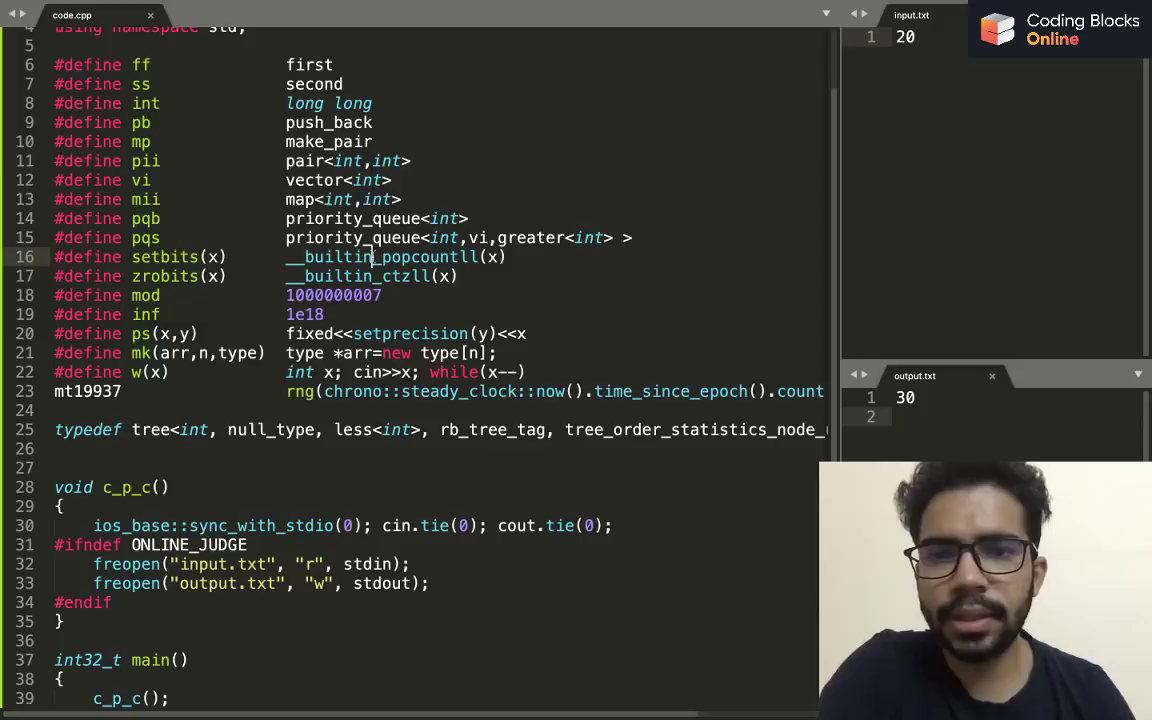
scroll(down, 3)
text(//5 -)
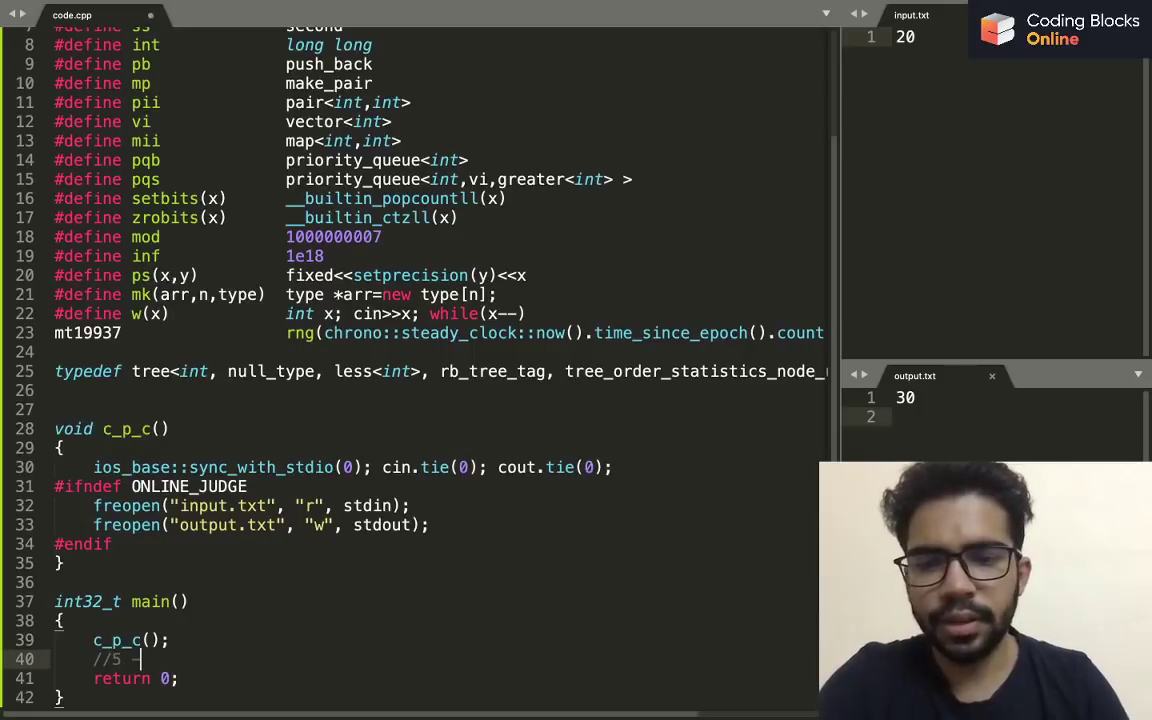
Finish the '//5 -> 101' comment, print setbits(5), and build to output 2
text(>)
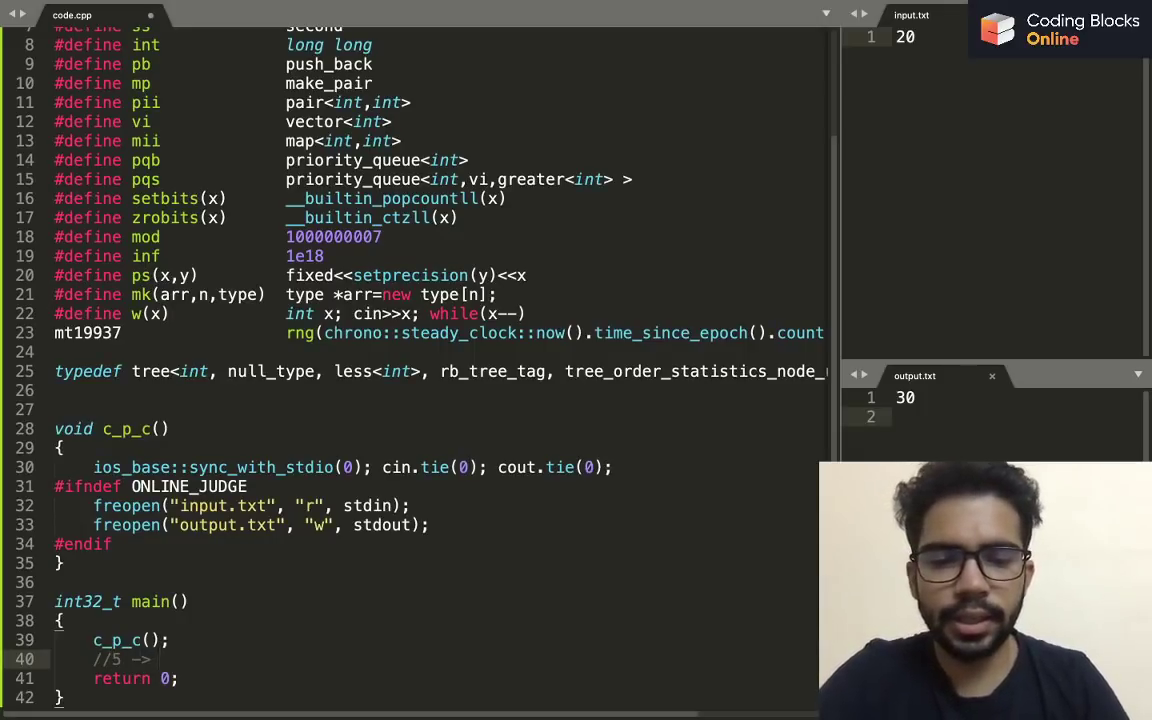
text(10)
text(cout<<s)
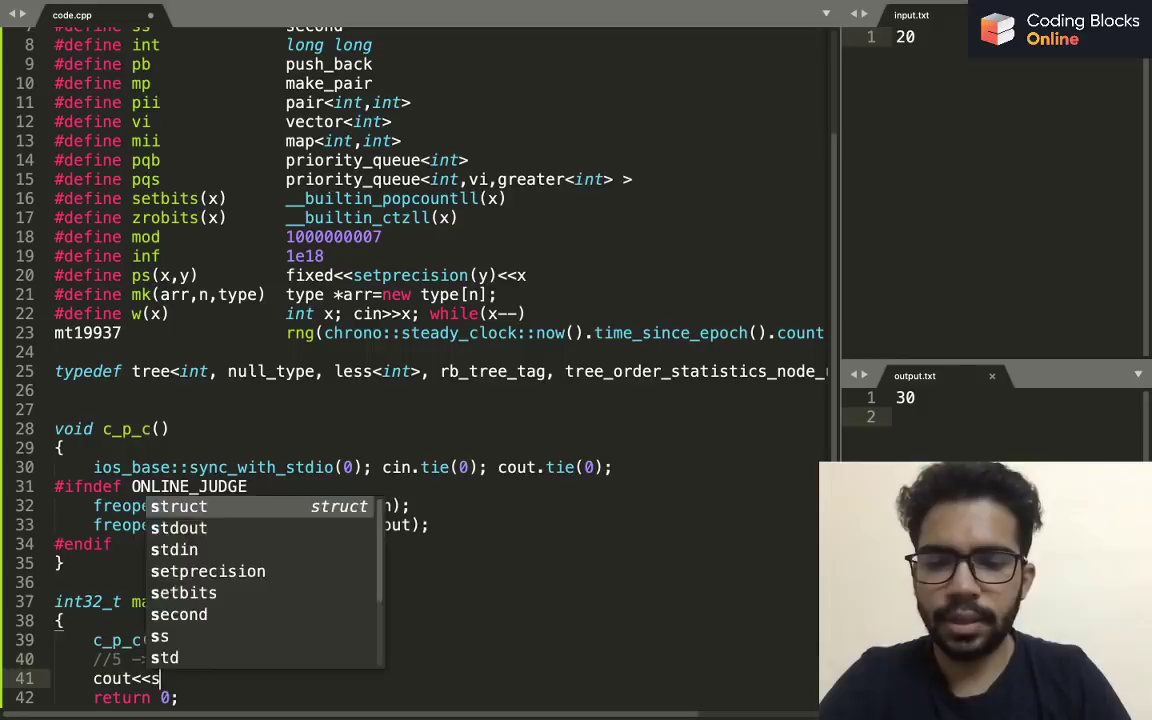
text(ets)
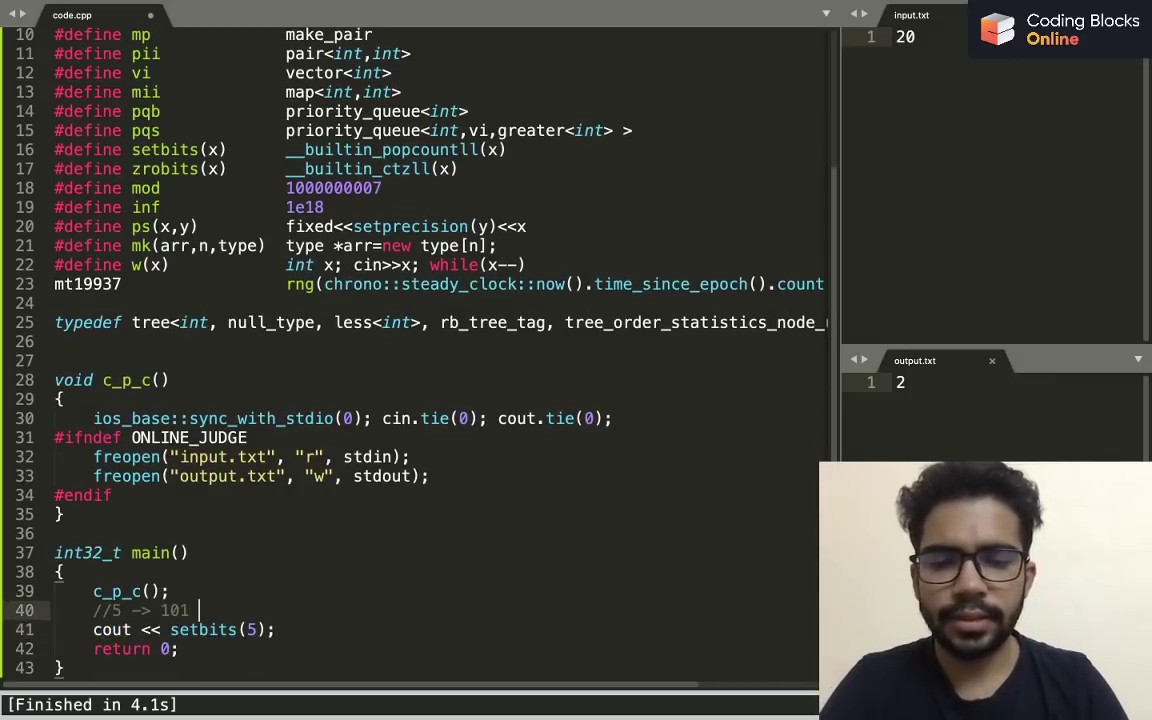
Add '10 -> 1010' and '16 -> 10000' to the comment, switch to zrobits, and rebuild
text(-- 10)
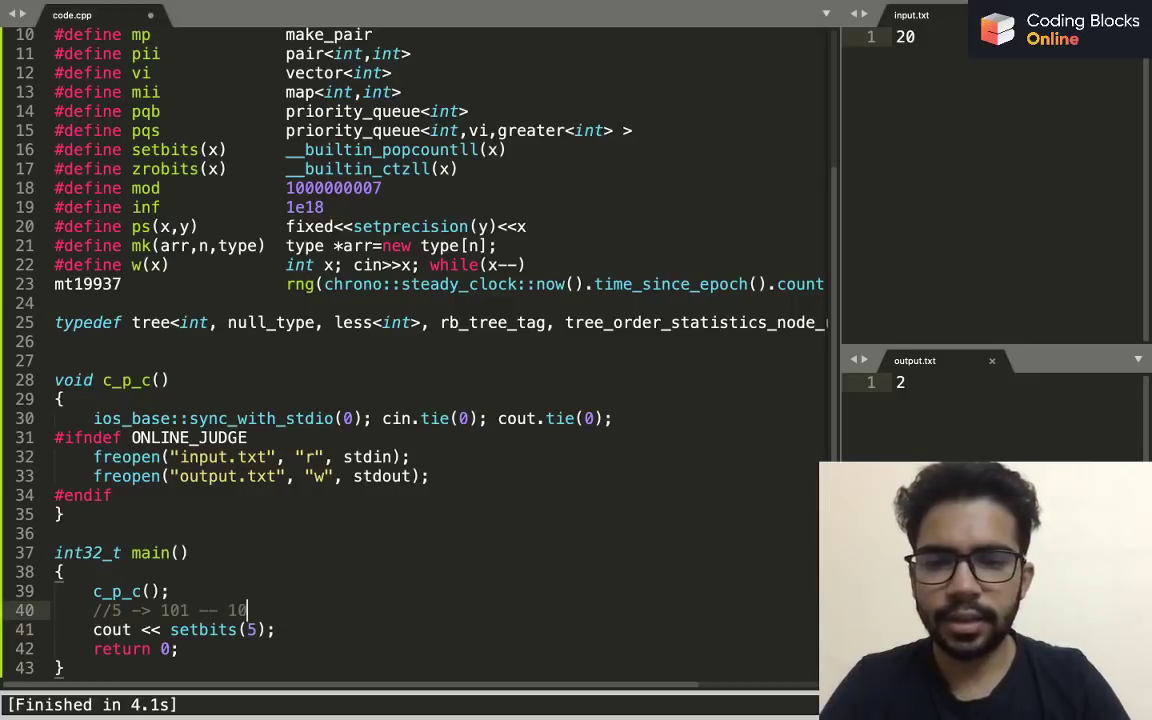
text(->)
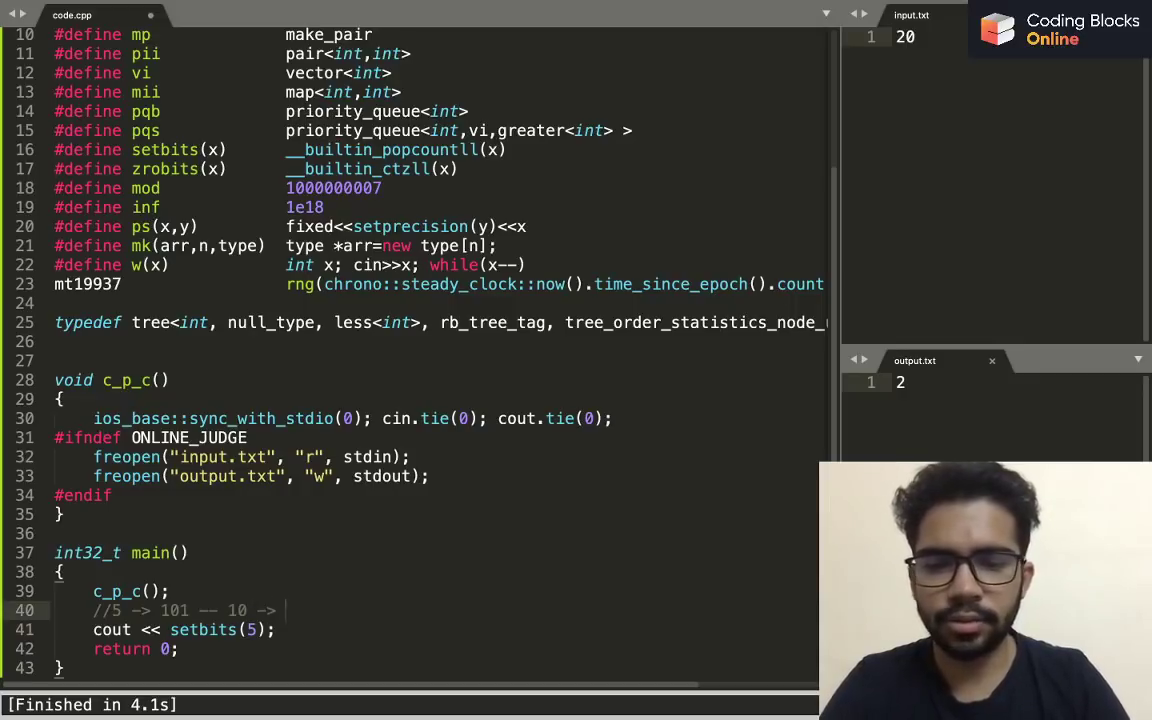
text(1010 -- 16)
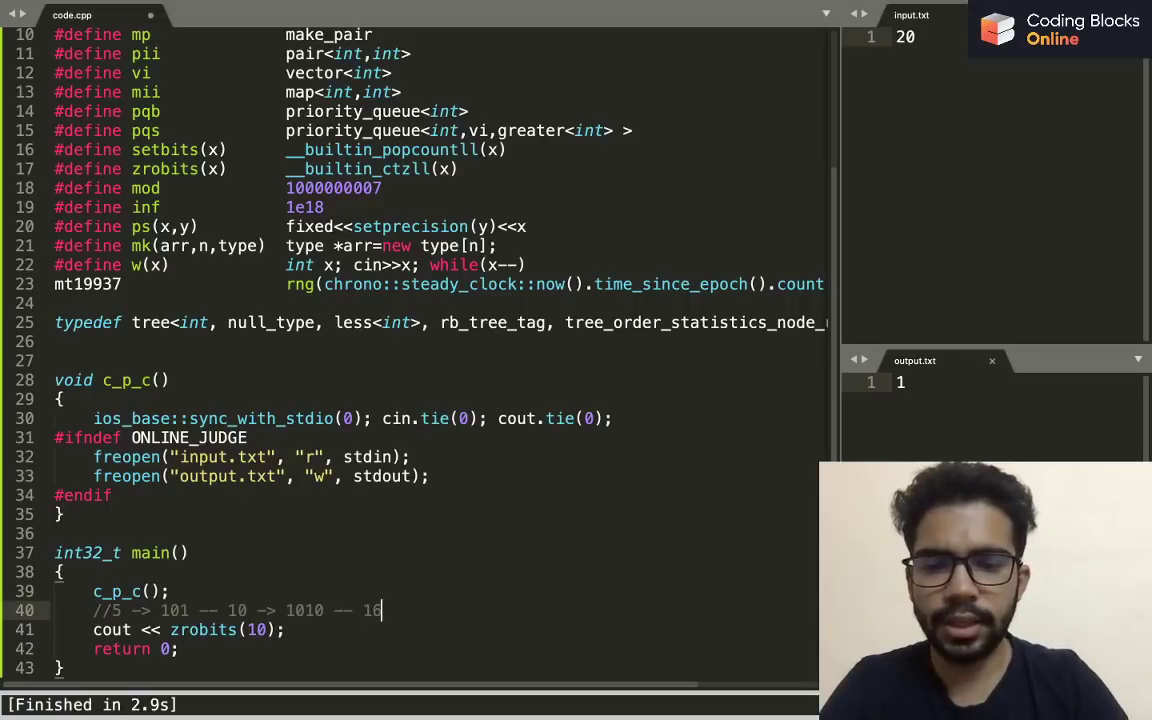
text(->)
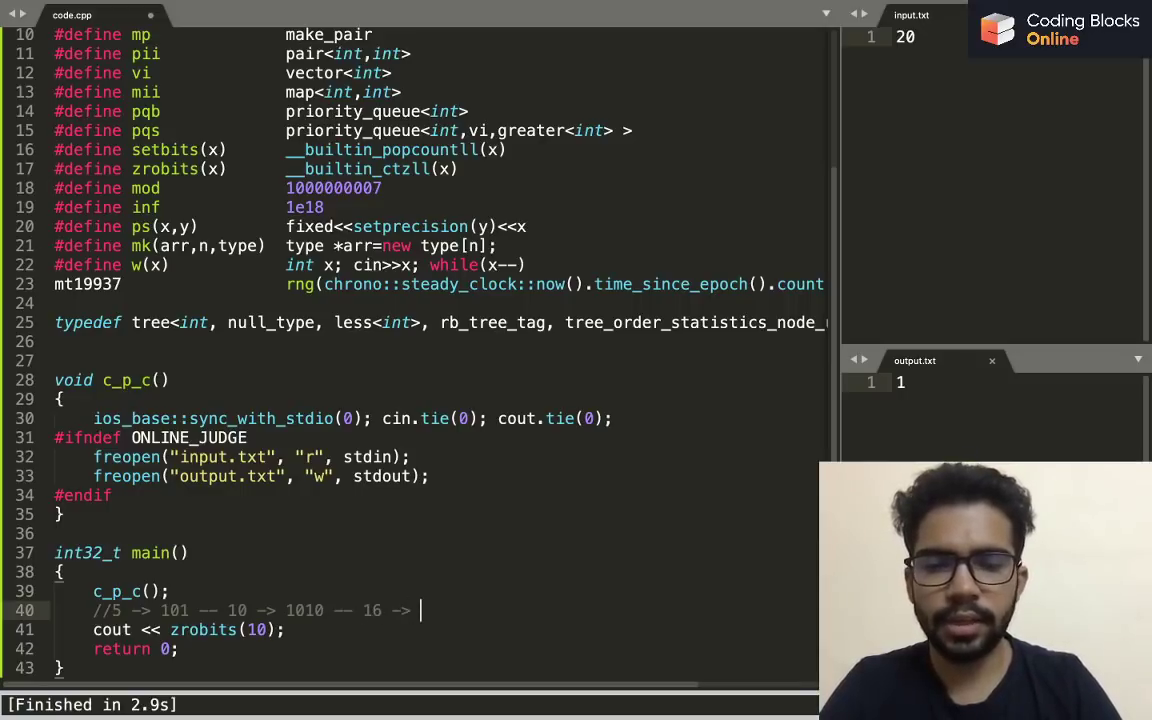
text(1000)
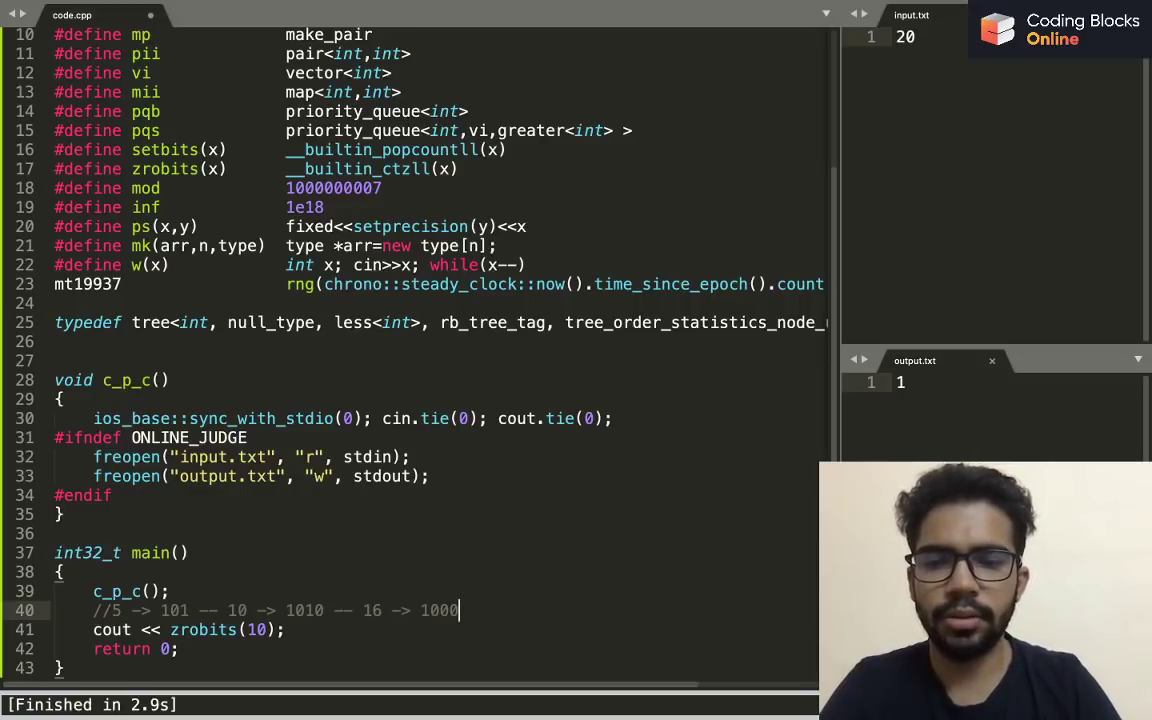
text(0)
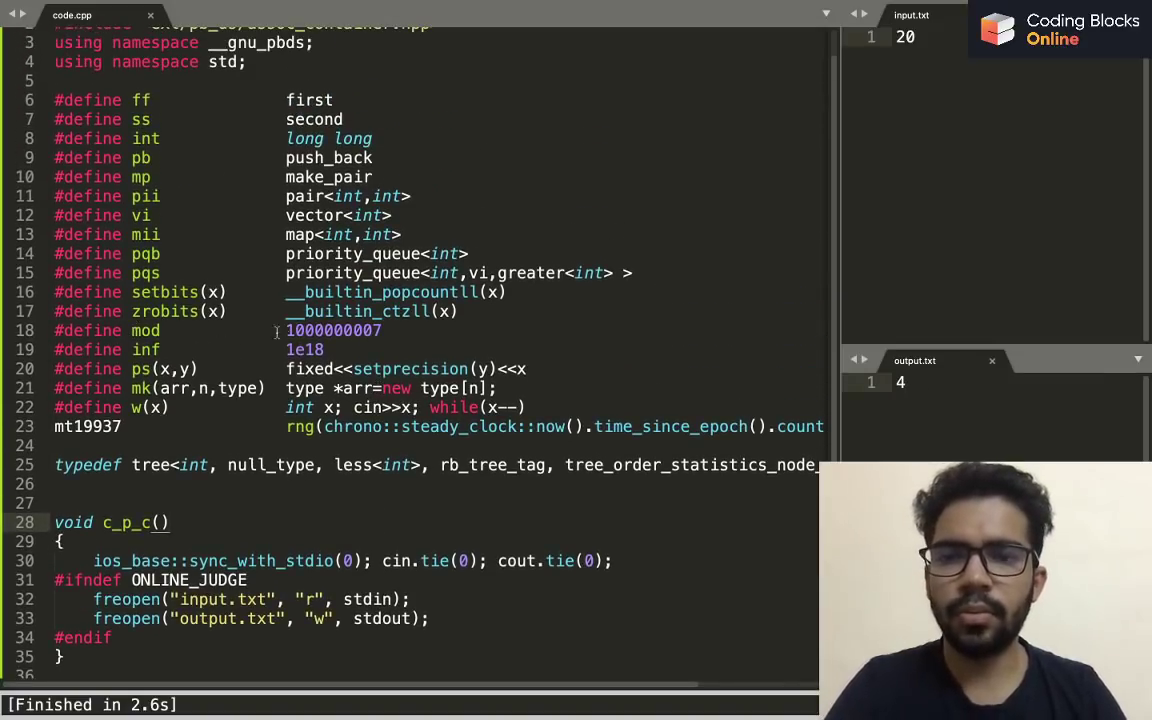
Append the comment '//1e9+7 ans%mod' to the #define mod line
text(//)
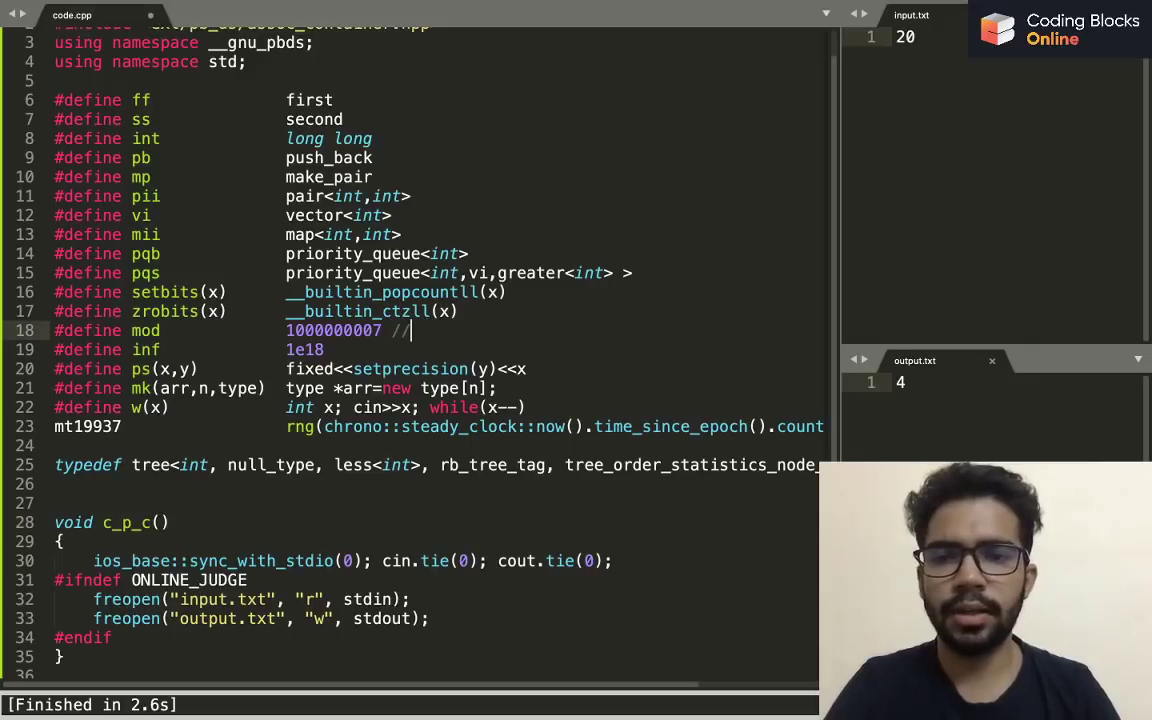
text(1e9+7)
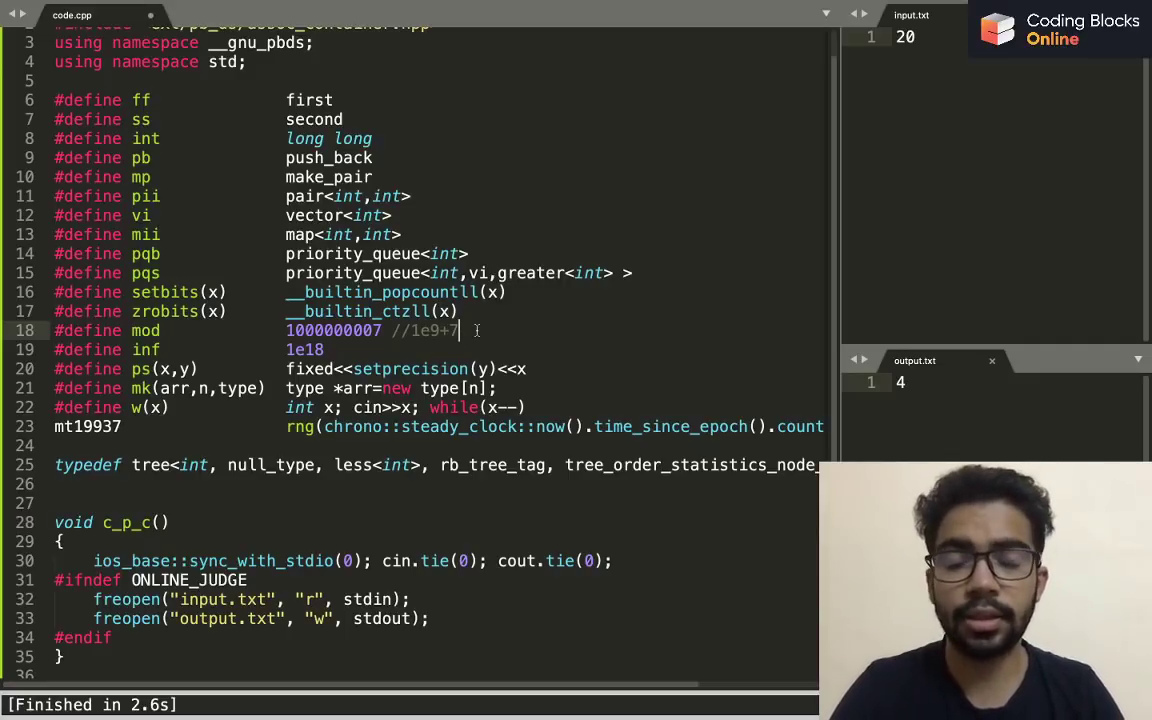
text(ans%)
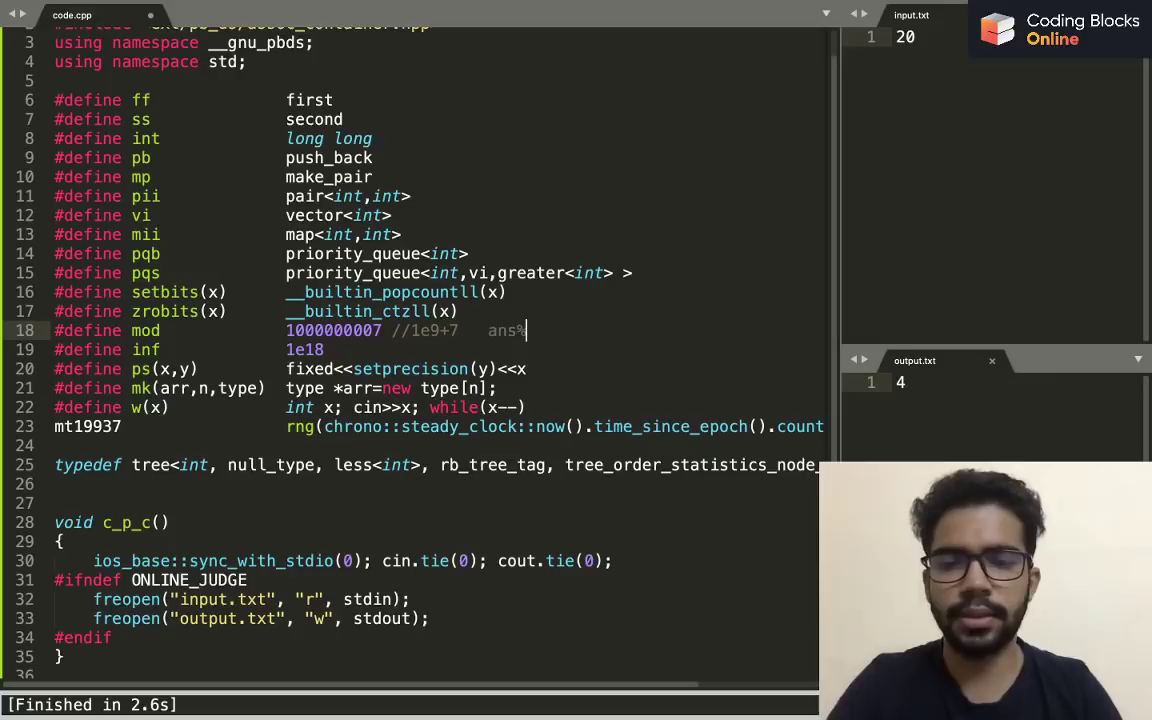
text(mod)
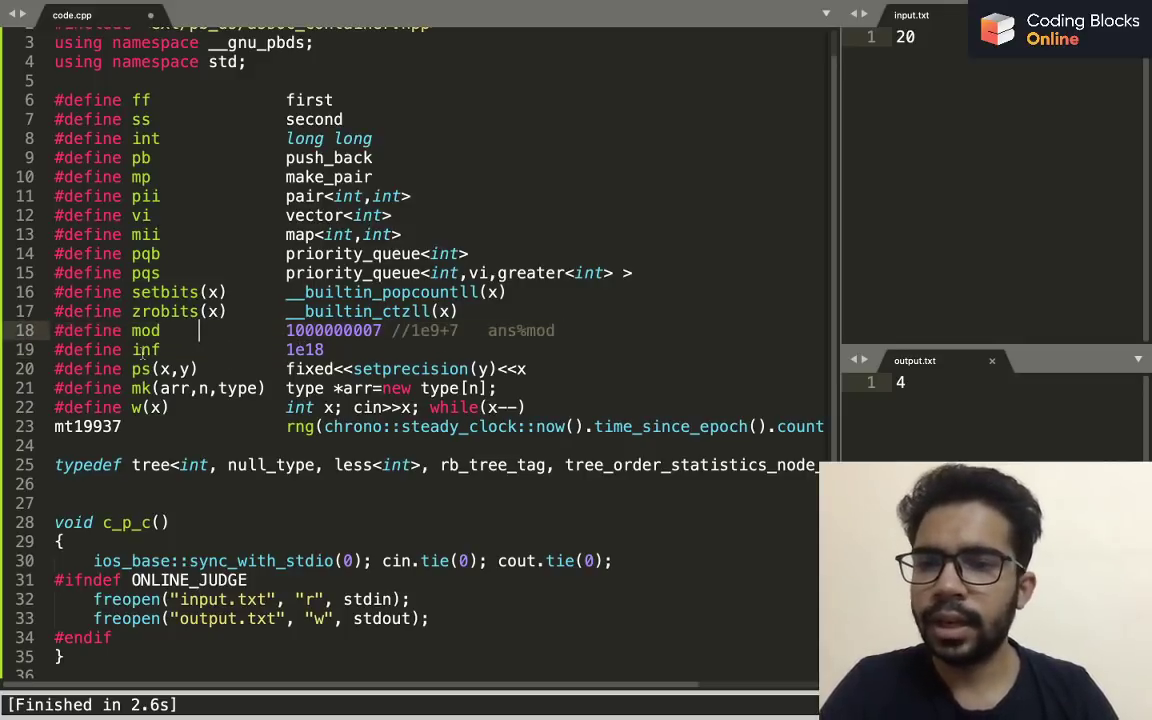
Remove the stray slash after the ps define
double_click(305, 349)
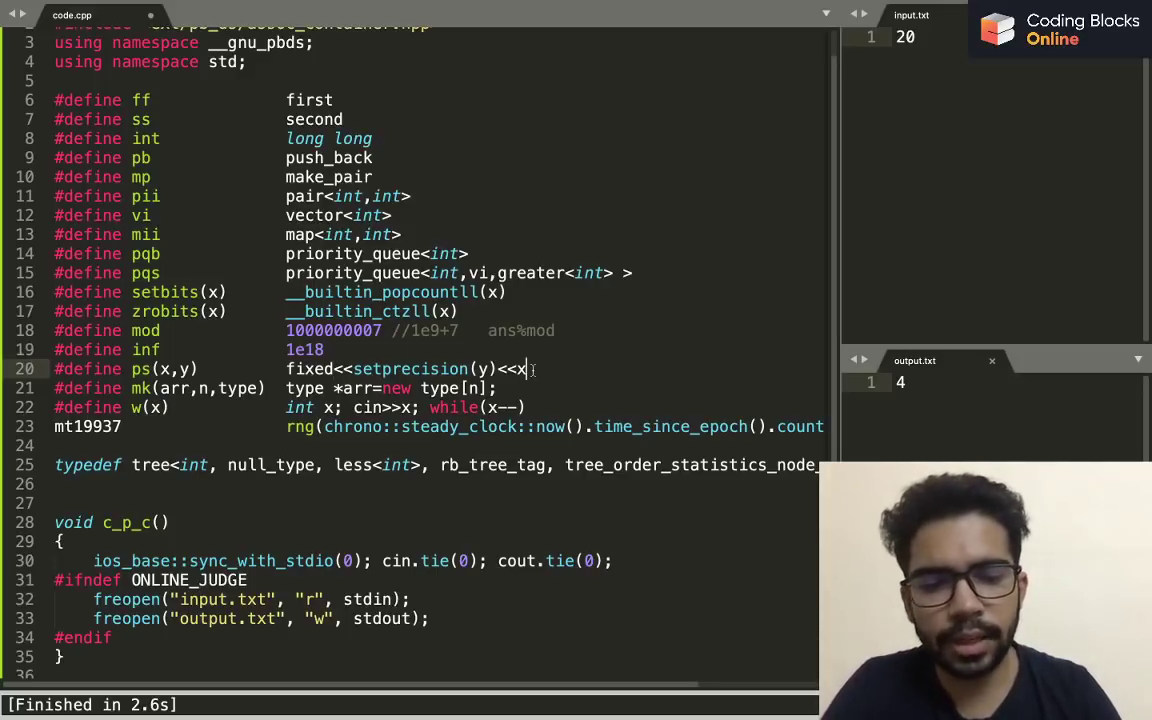
text(/)
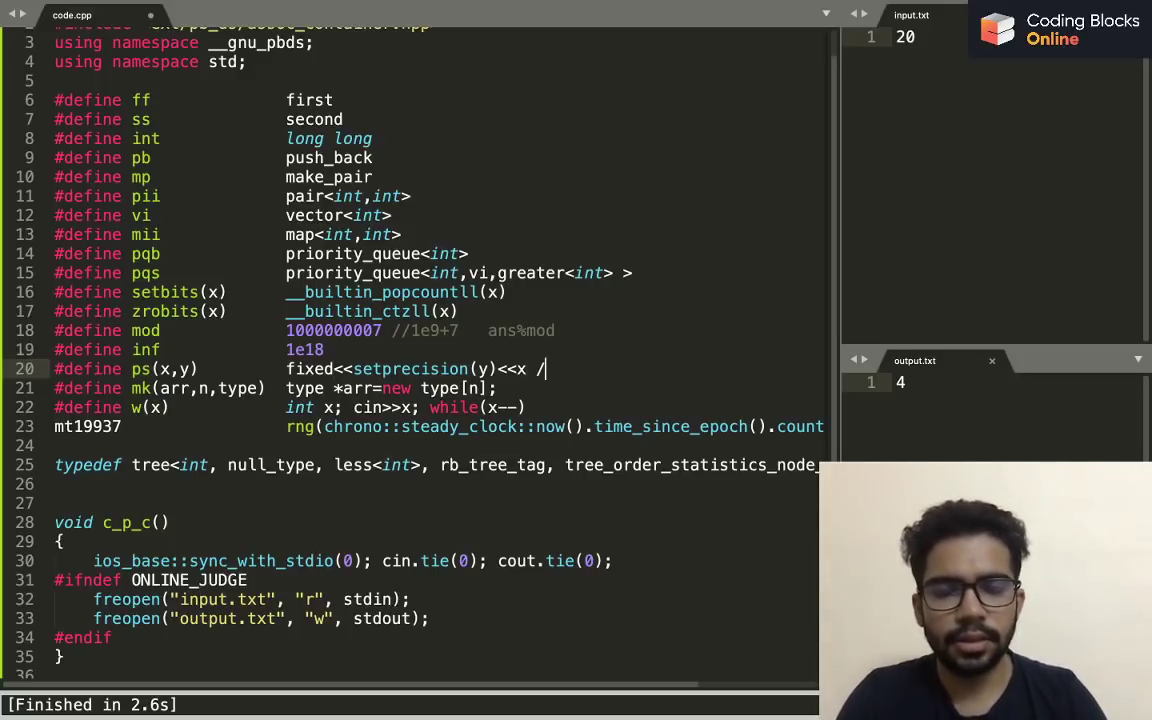
key(Backspace)
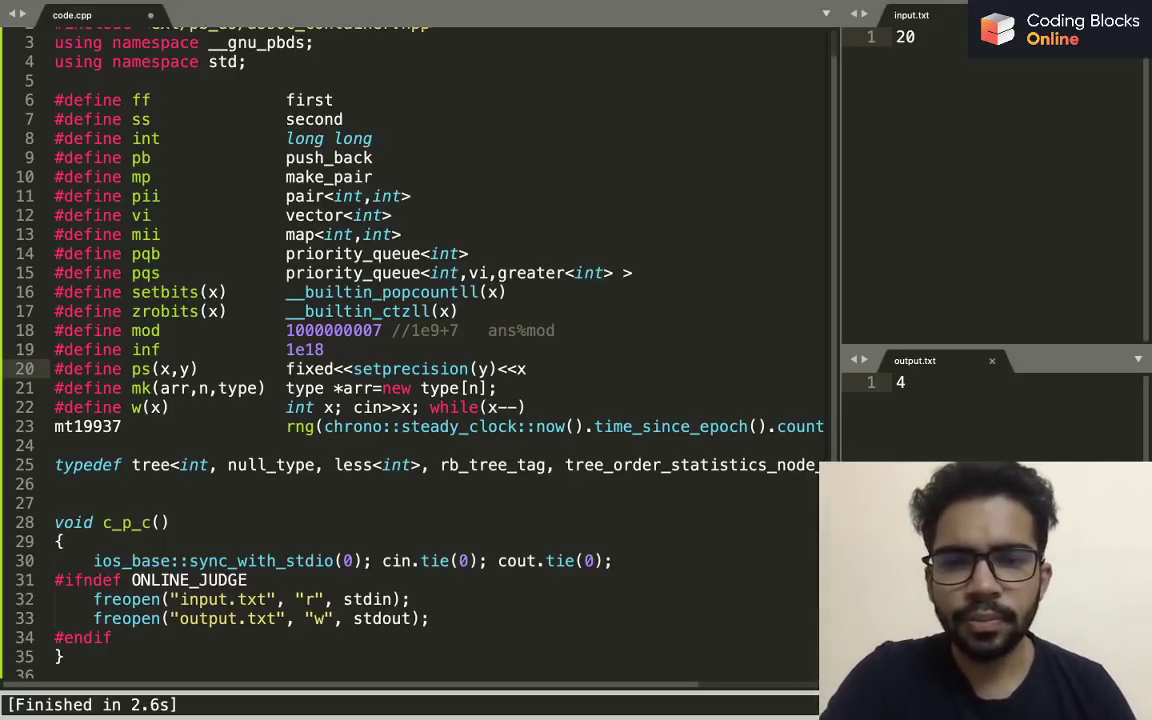
scroll(down, 3)
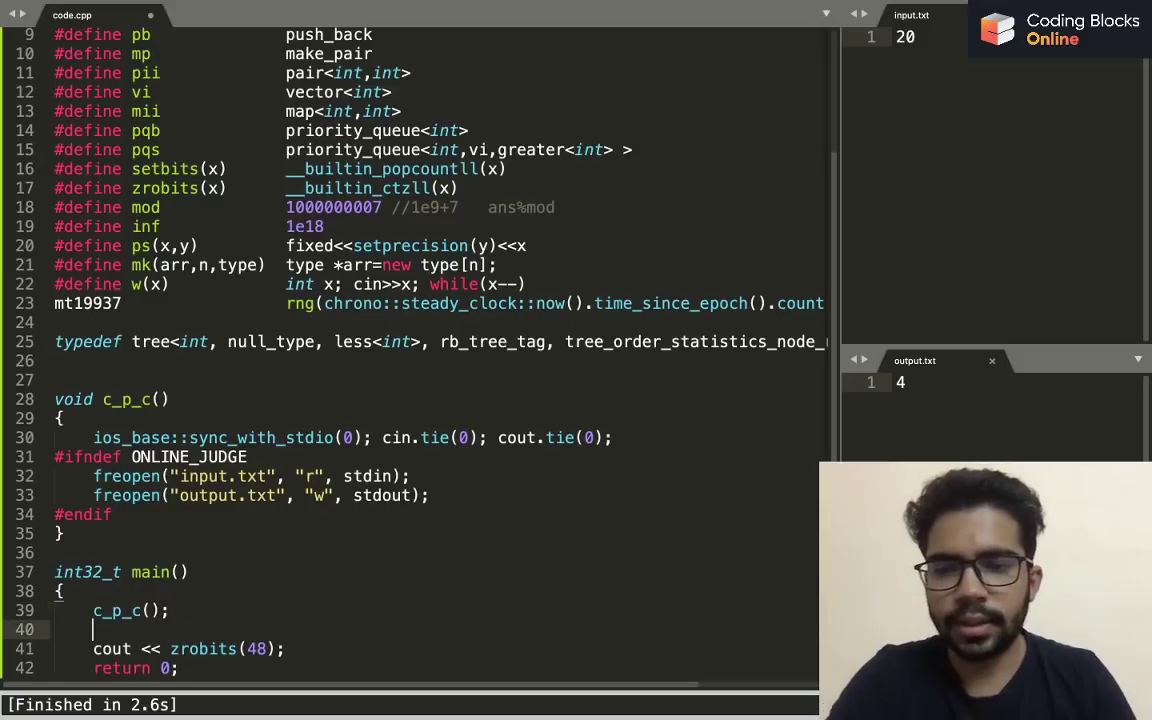
Declare ans = 1.04421347401 and print ps(ans,6), giving output 1.044213
text(int ans =)
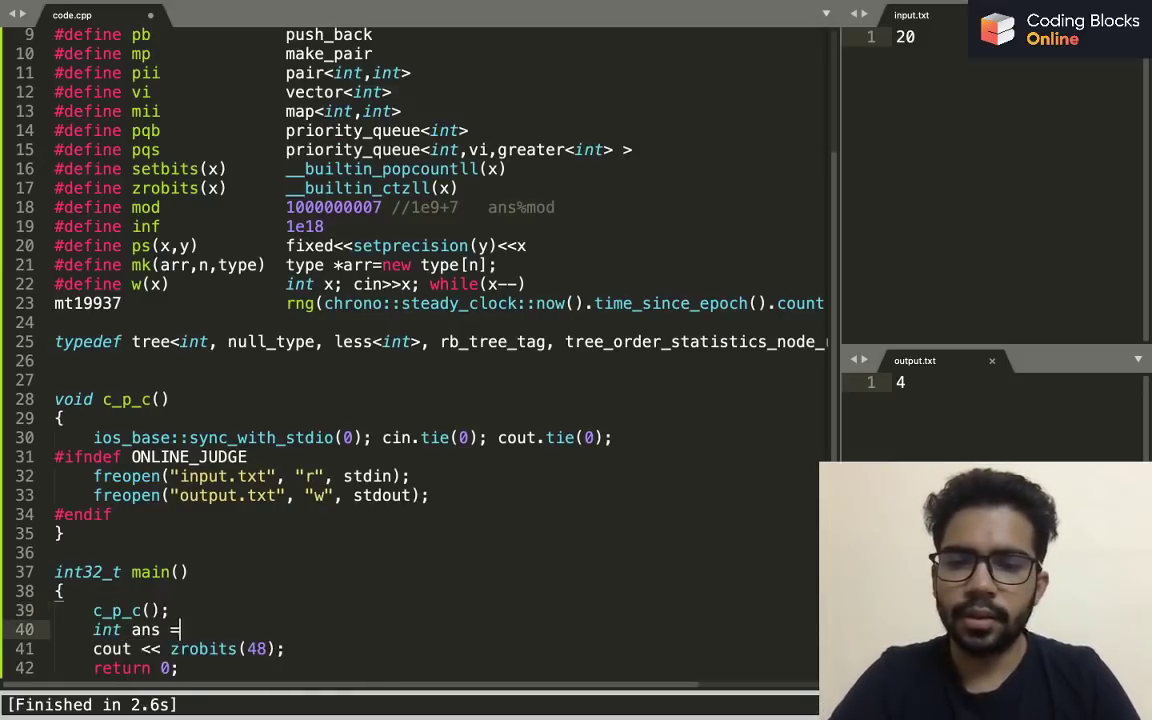
text(1.04y3)
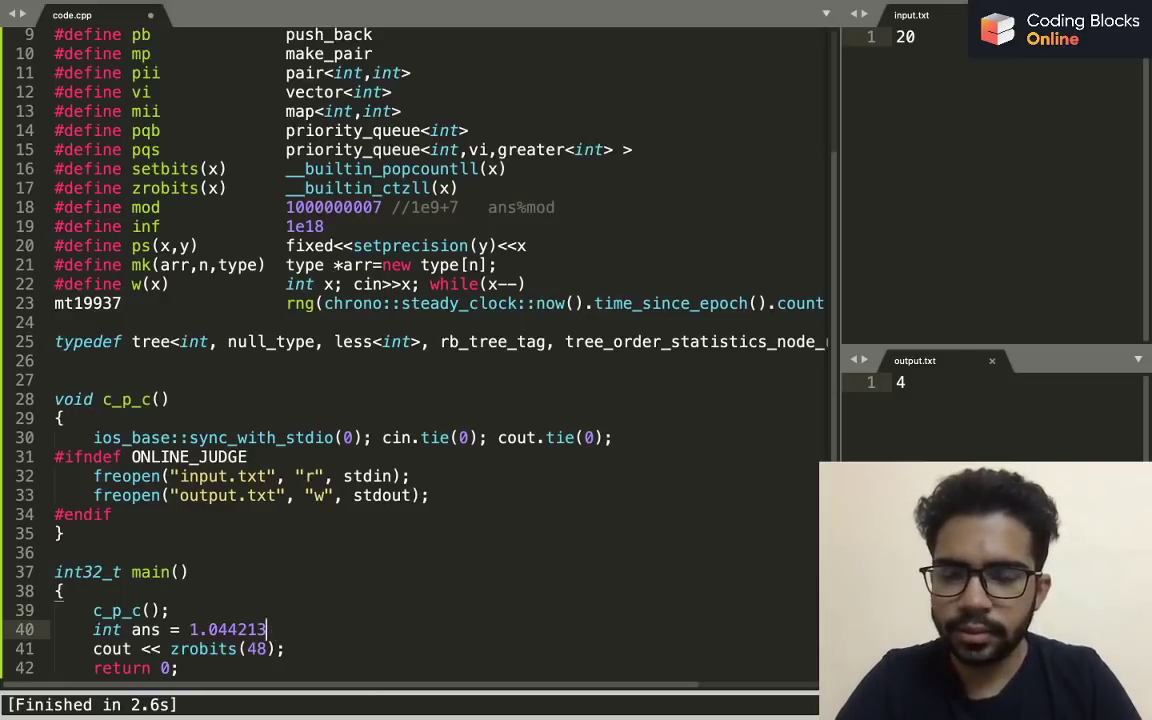
text(47401;)
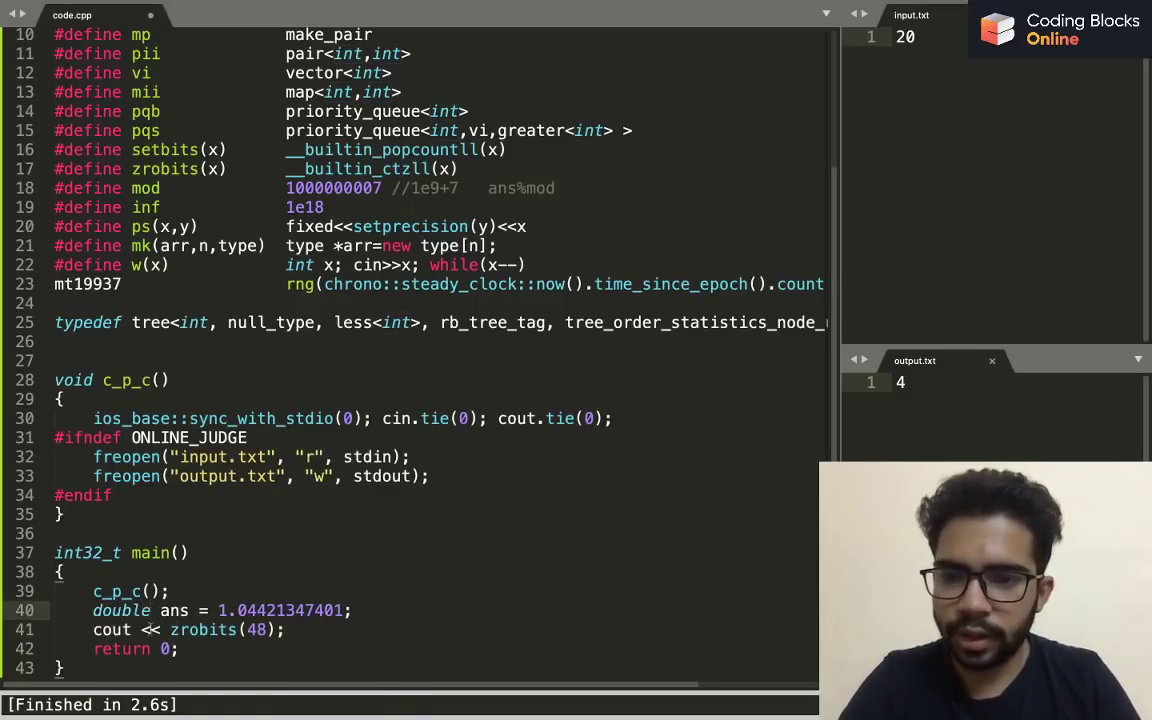
text(ps(an)
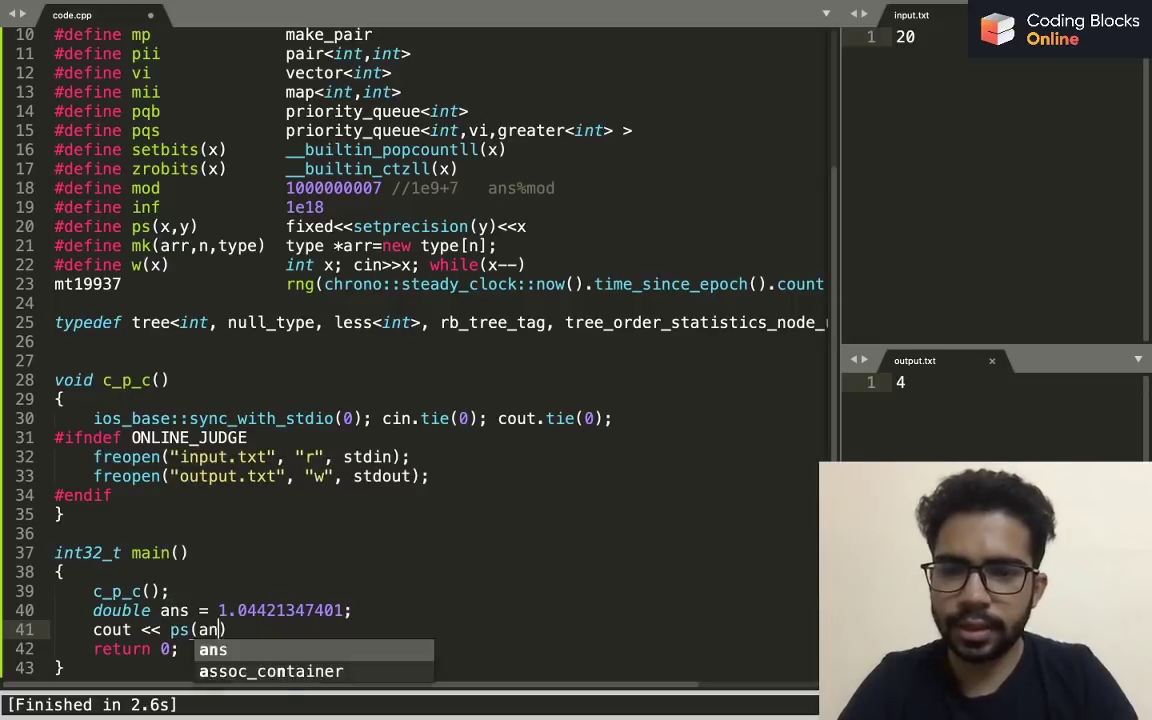
text(,6);)
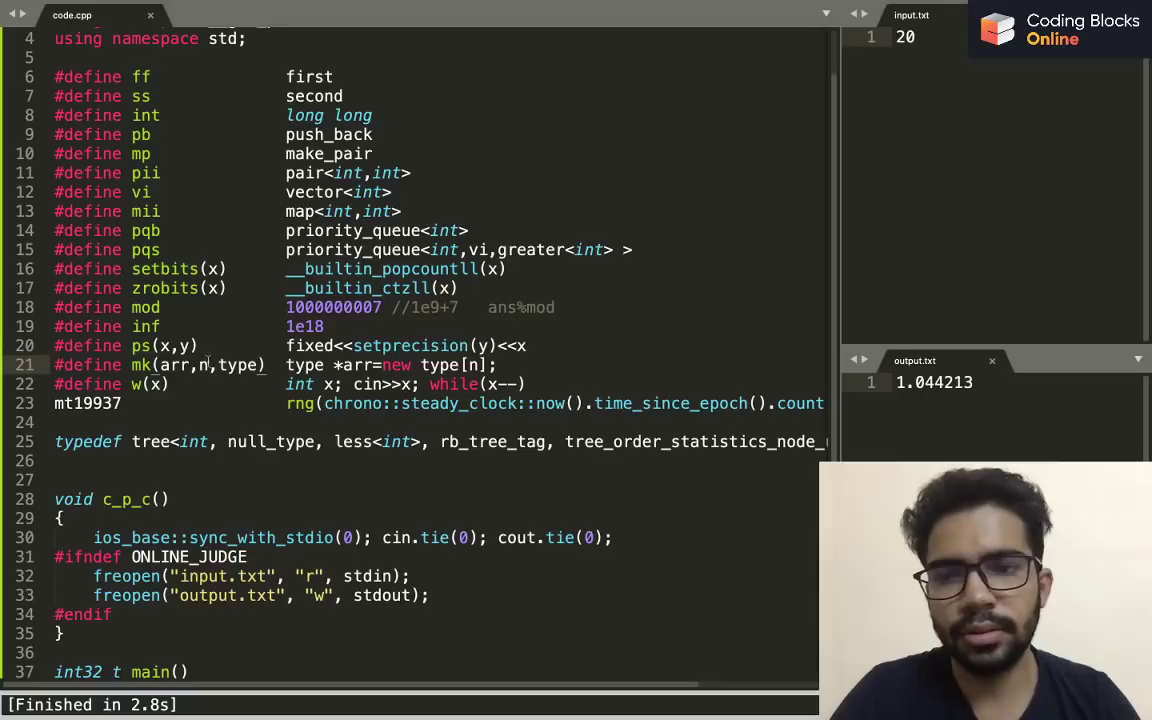
scroll(down, 3)
text(w(t)
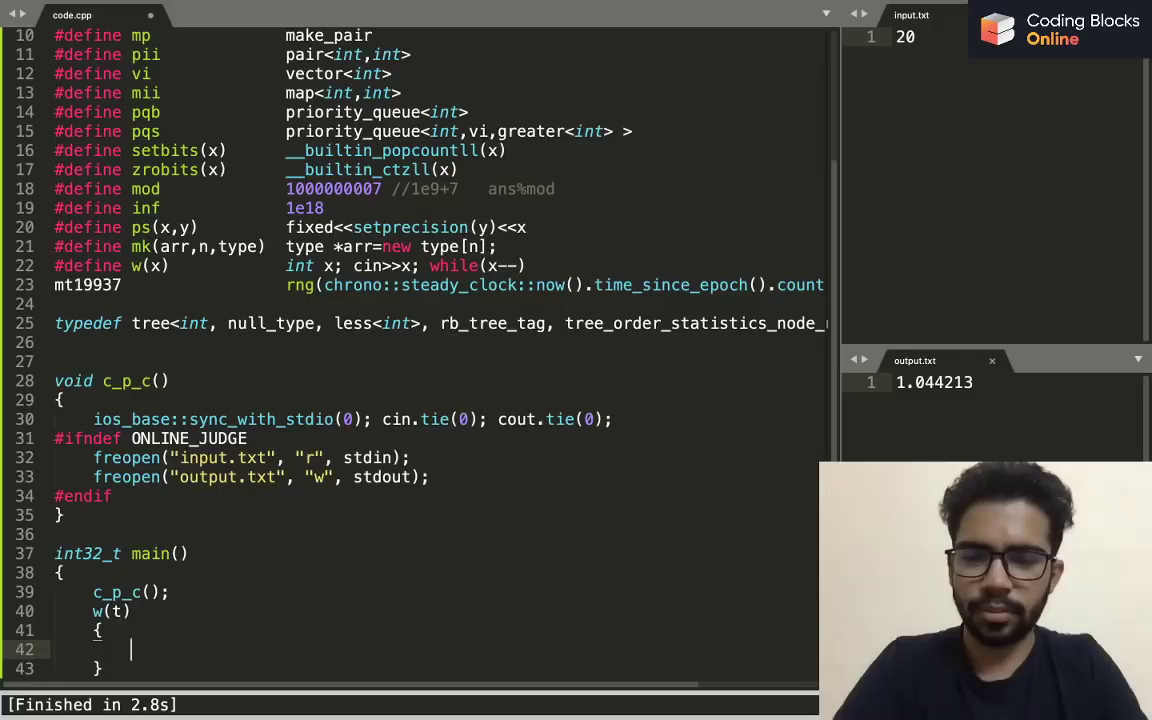
Print 1 per test case in a w(t) loop, with input 5 giving five 1s
text(cout<<1)
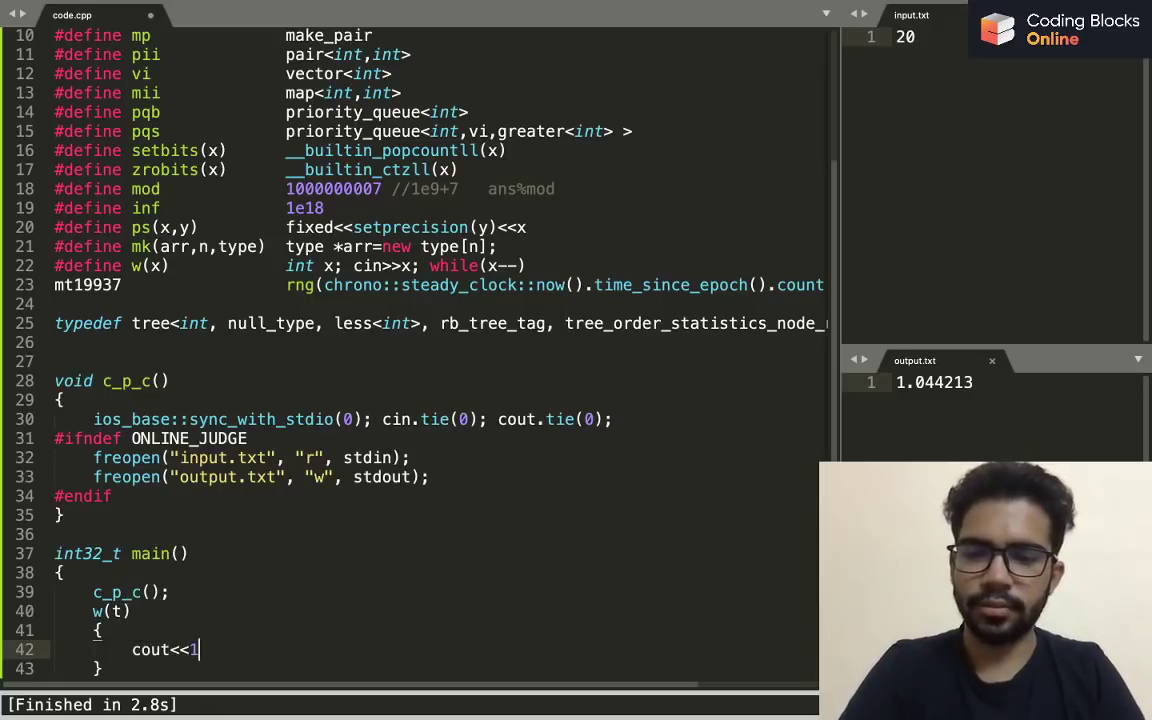
text(<<'\n';)
click(1000, 37)
text(5)
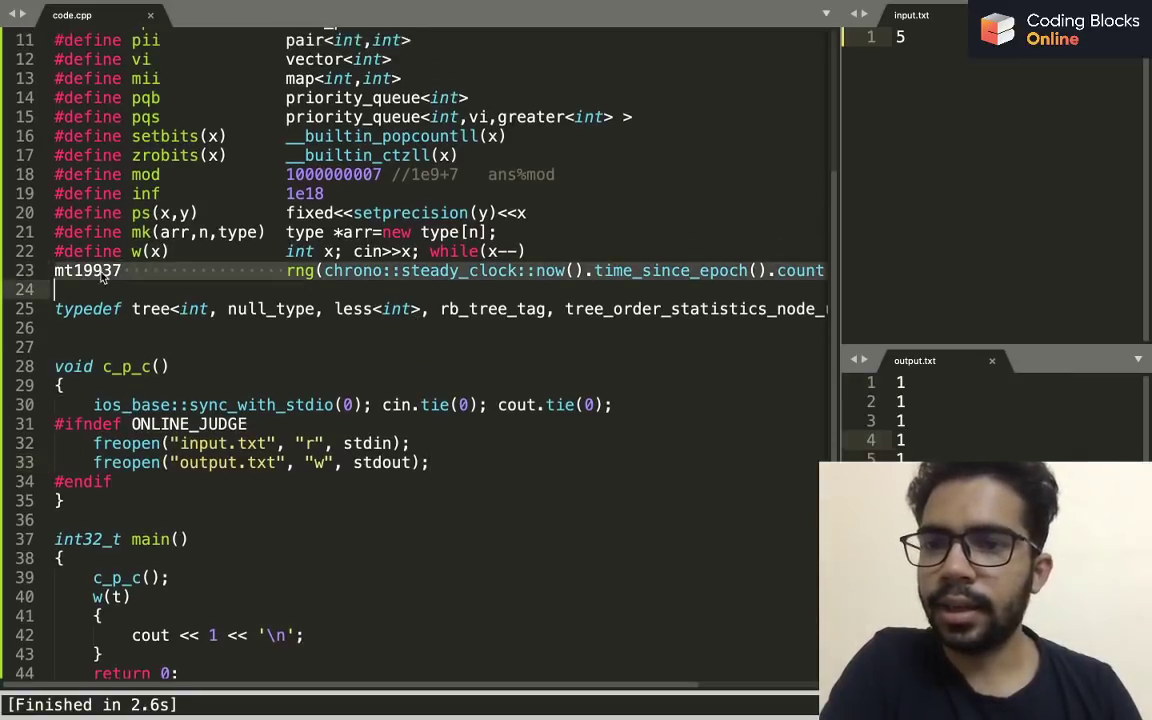
scroll(right, 3)
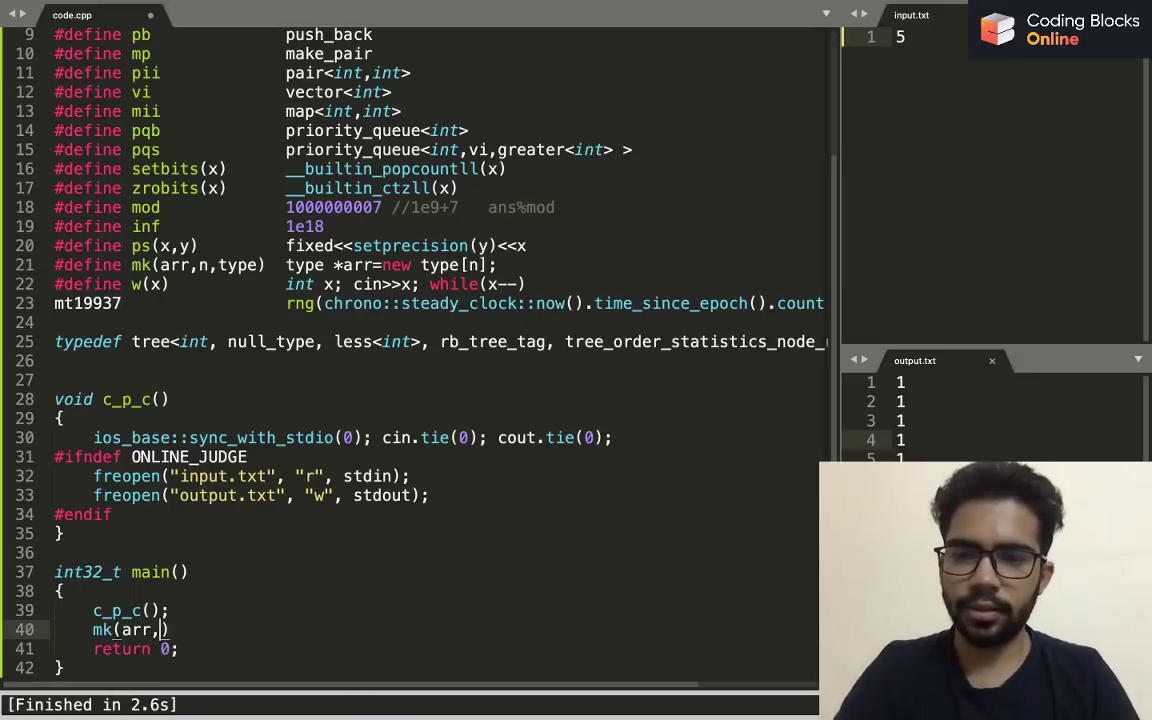
Add int n=5, mk(arr,n,int), and a loop setting arr[i]=i from 0
text(n,int)
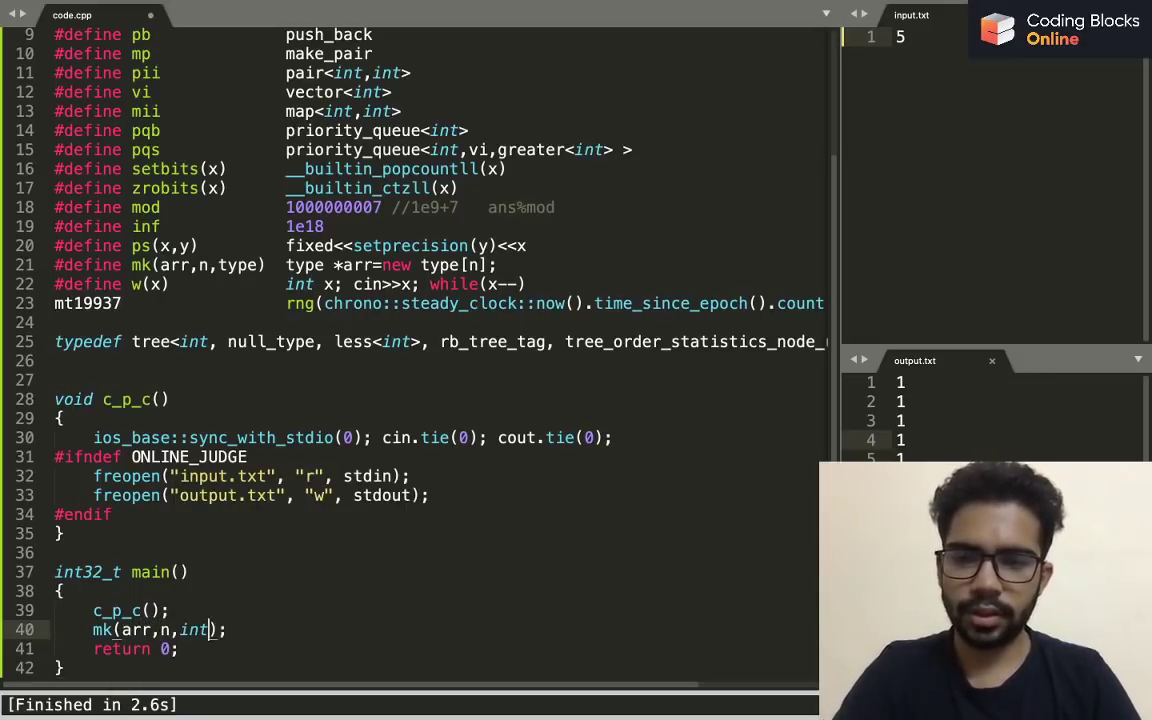
text(int n=)
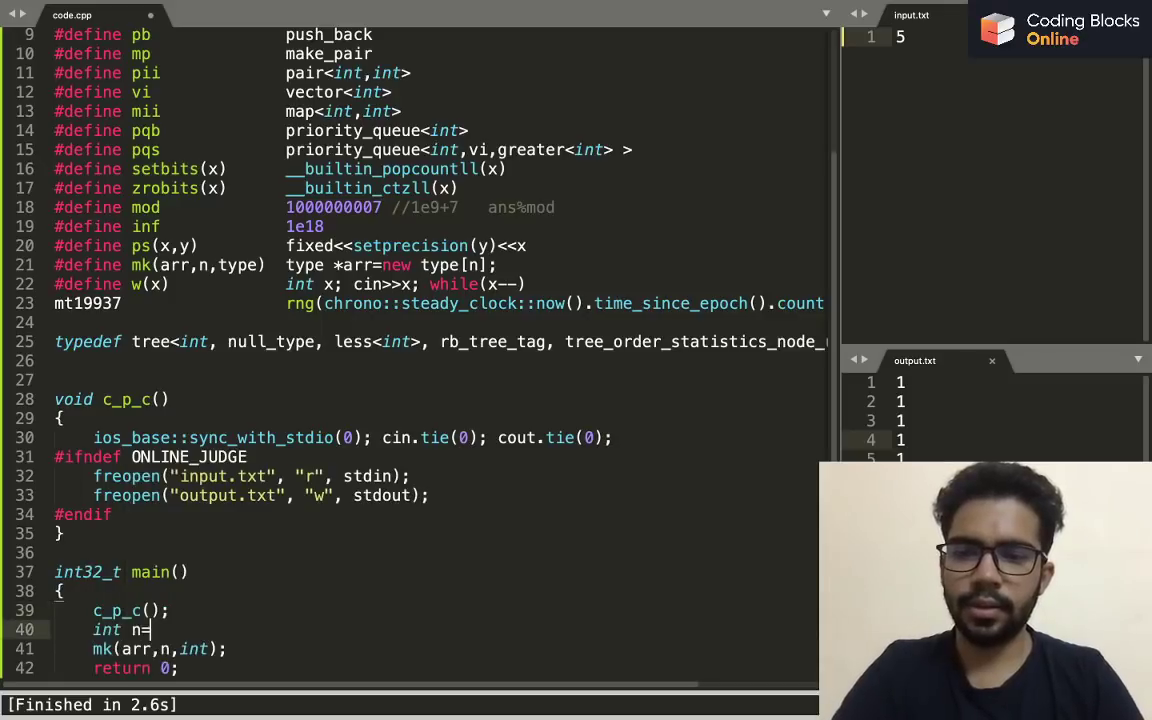
text(5;)
text(for(int i=1;i<=n;++i)
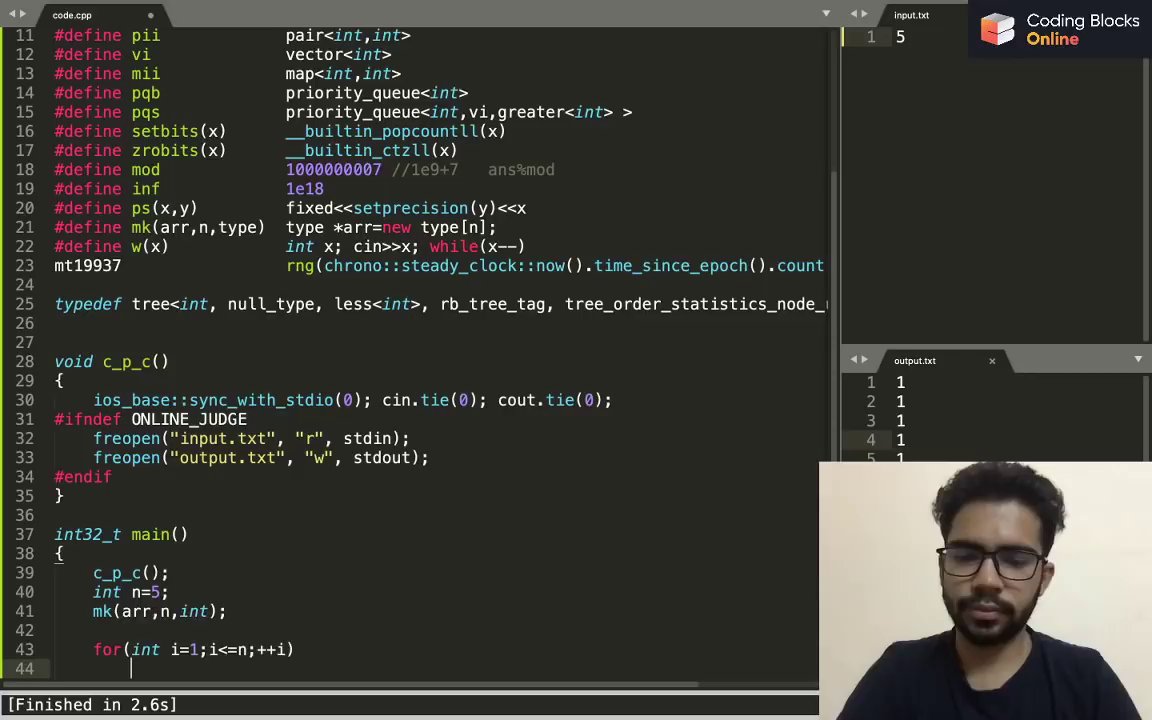
text(arr[i]=i;)
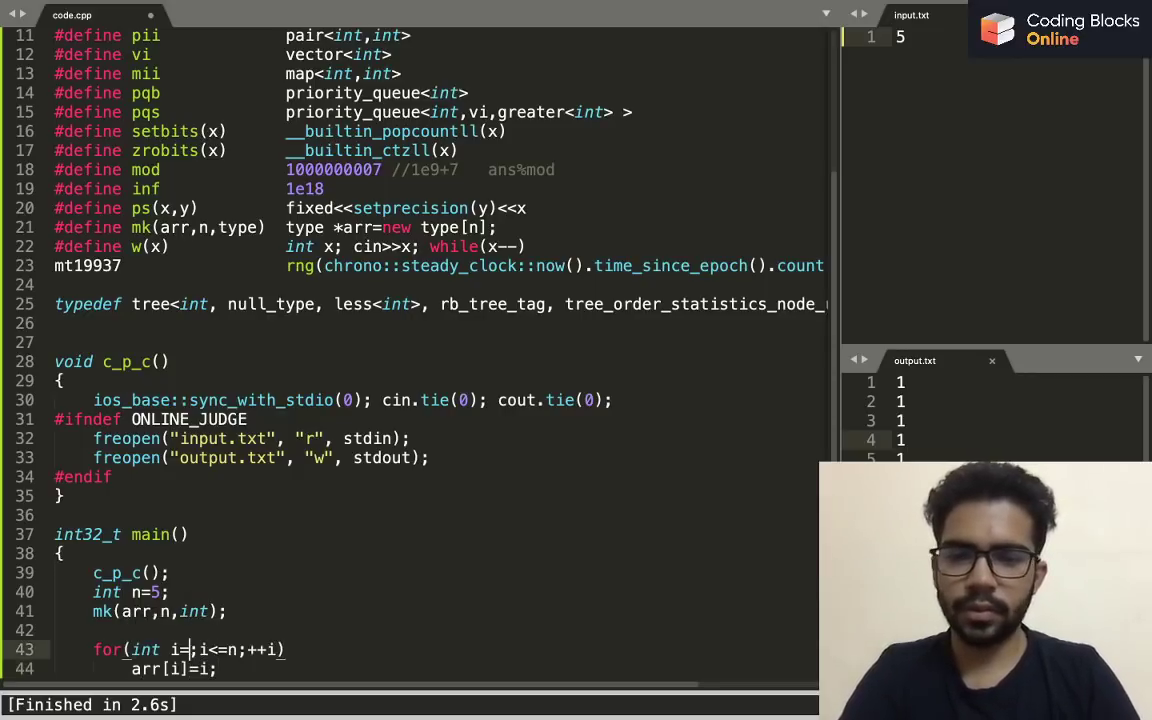
text(0)
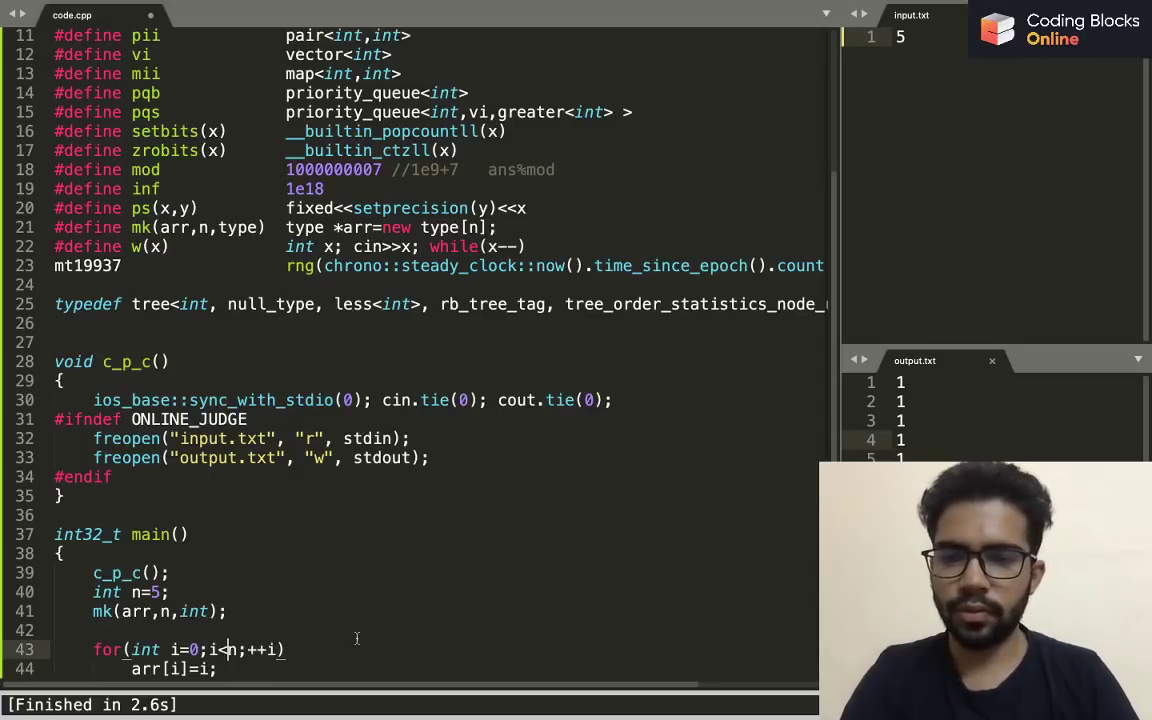
scroll(down, 3)
text(w(t))
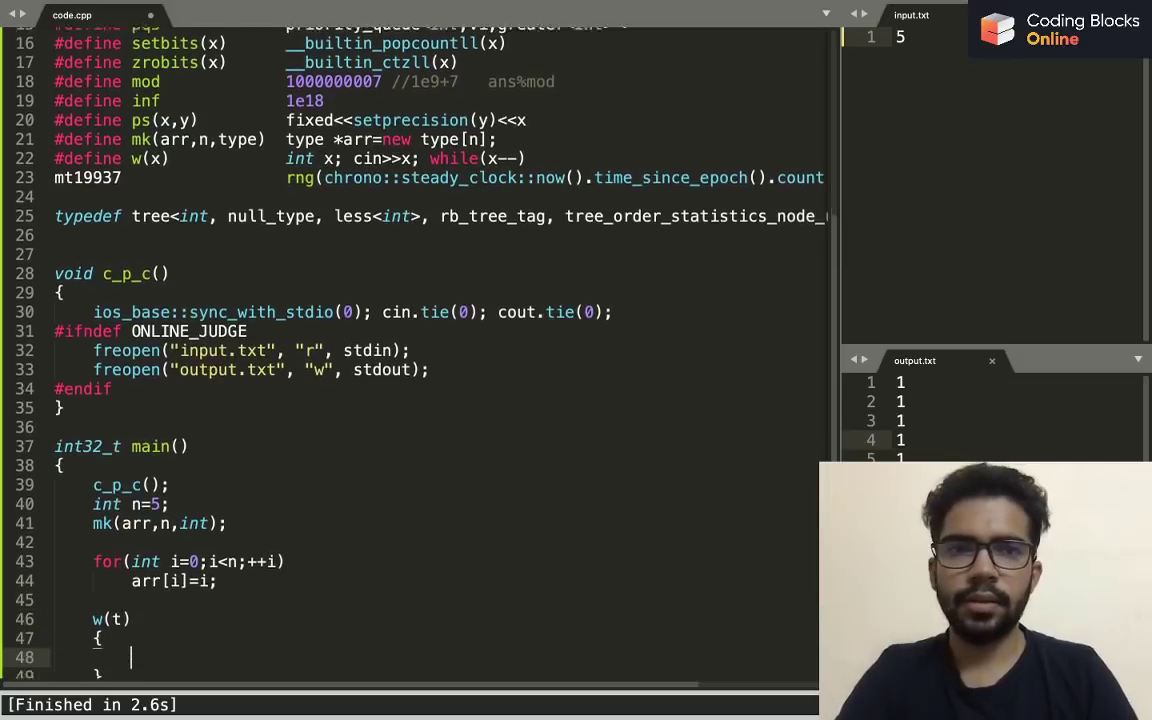
Shuffle arr with rng and print it each test case, yielding five permutations of 0–4
scroll(down, 3)
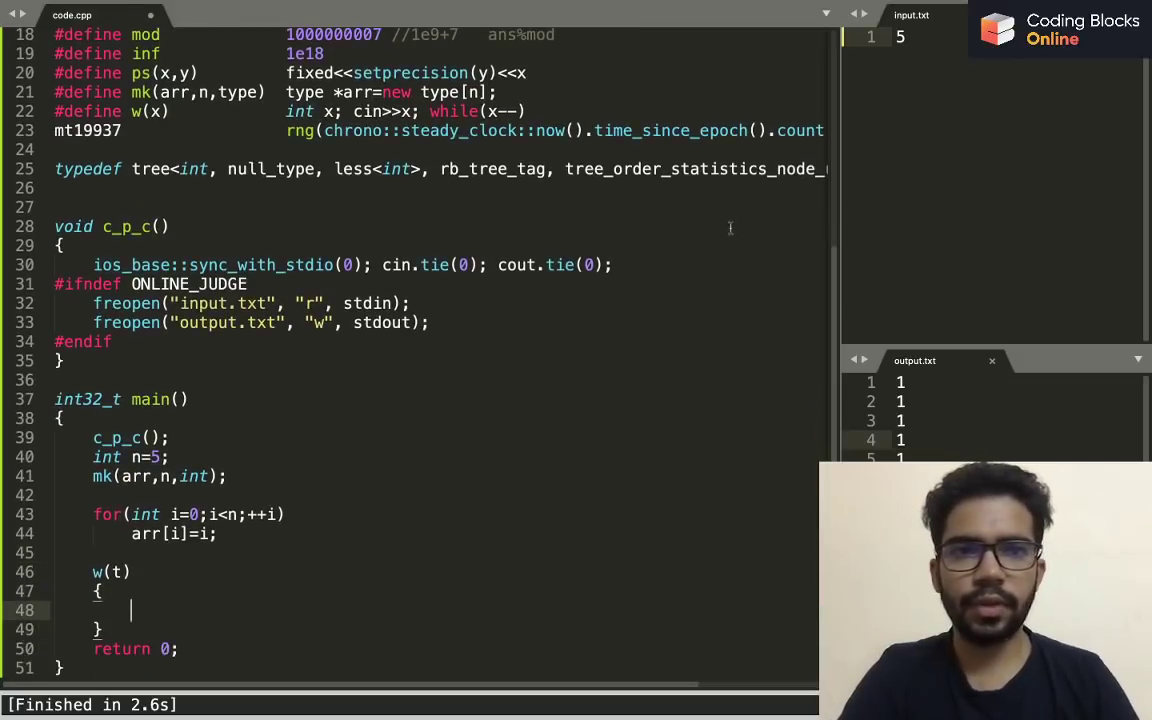
mouse_move(422, 522)
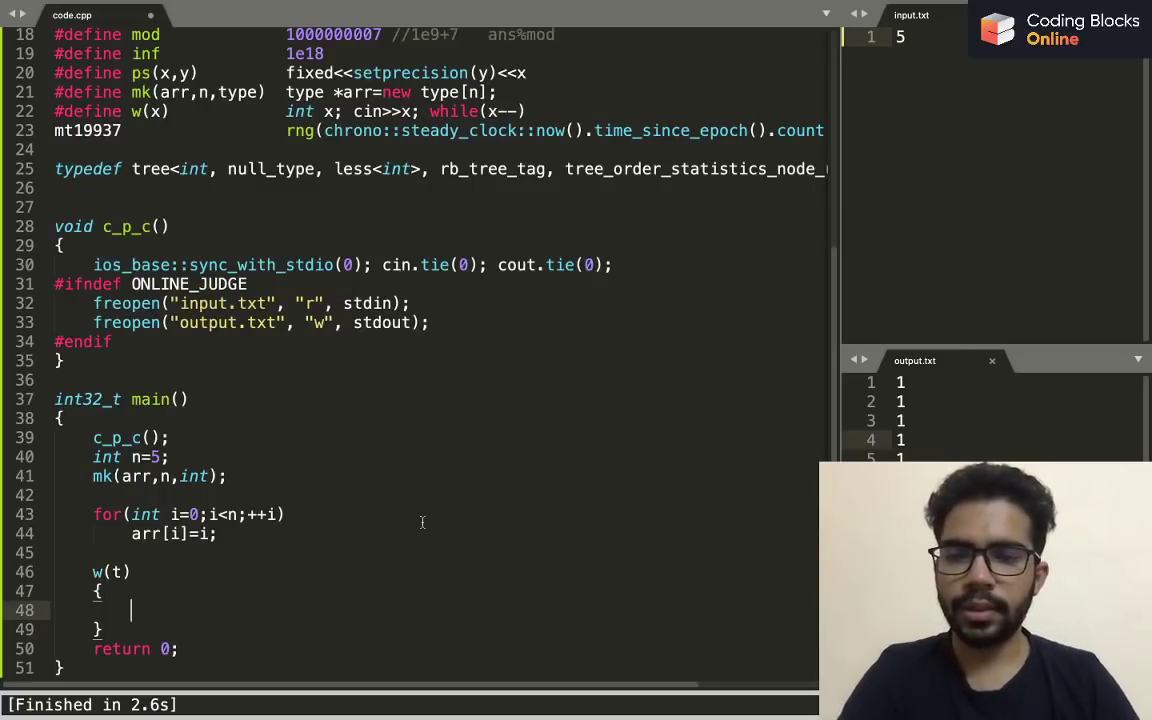
text(suffle)
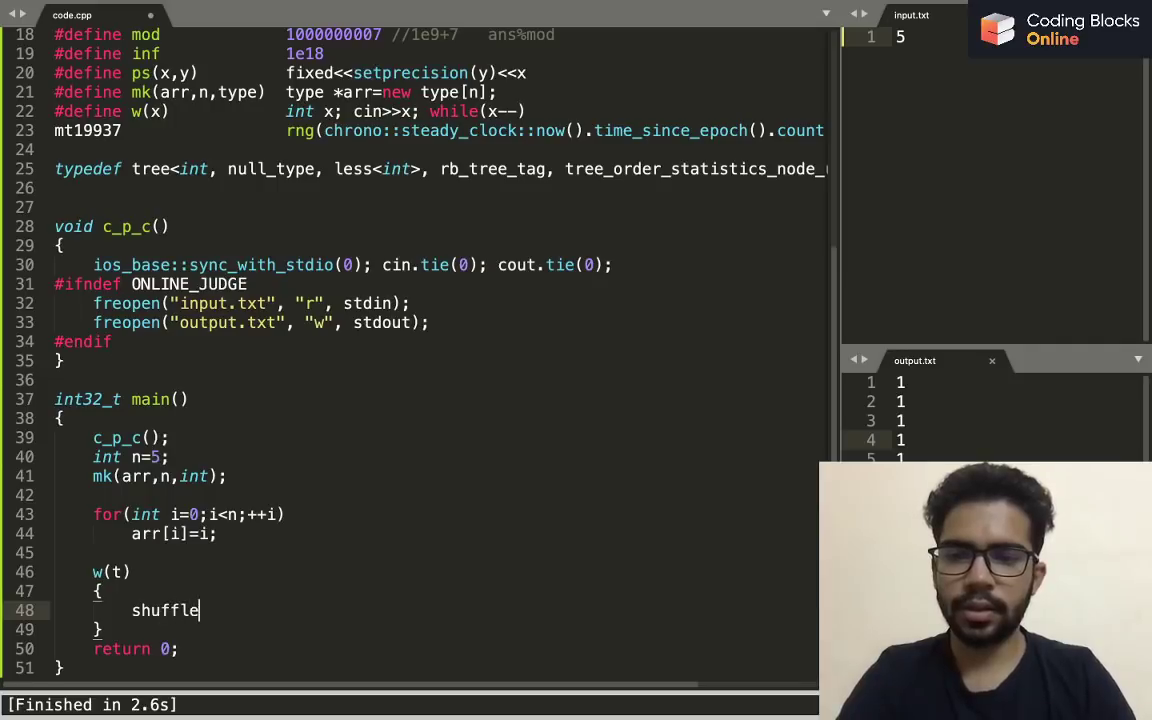
text((arr,arr))
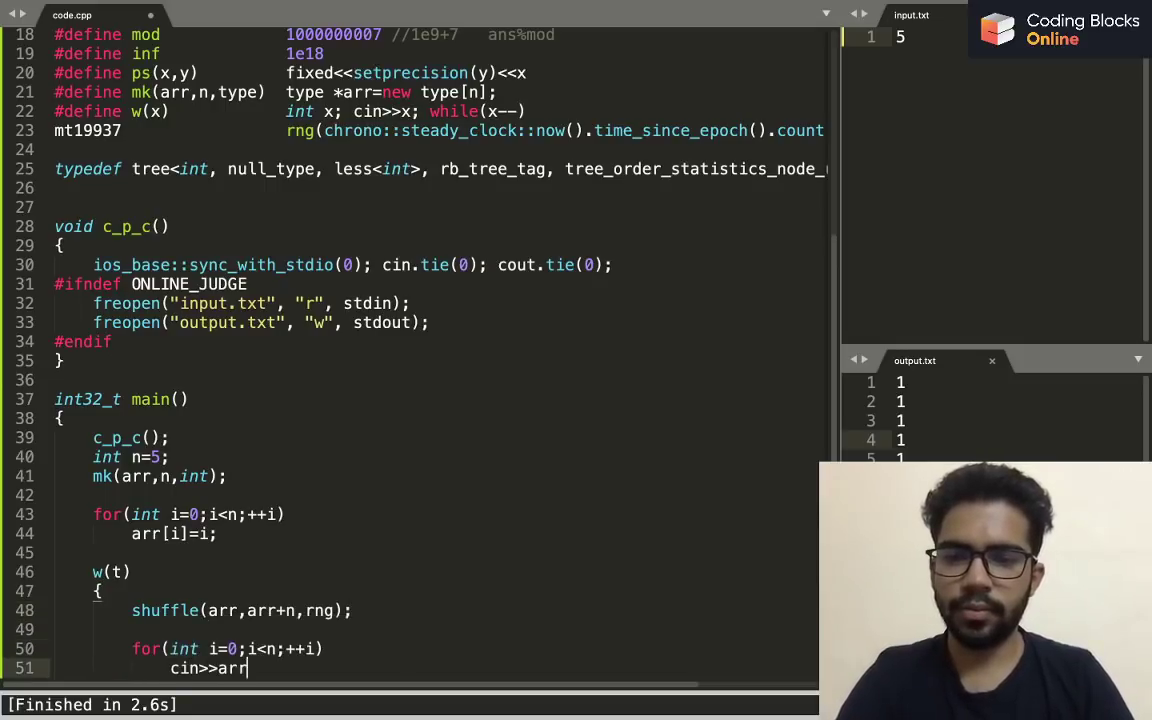
text(cou)
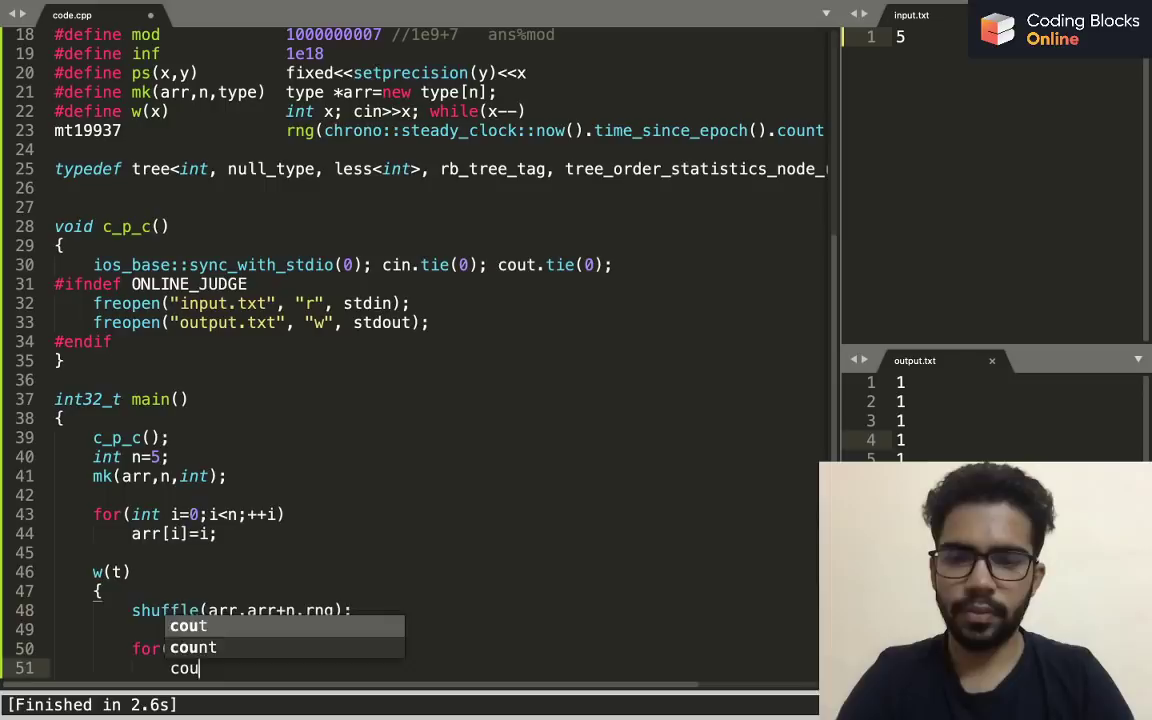
text(cout<<arr[o])
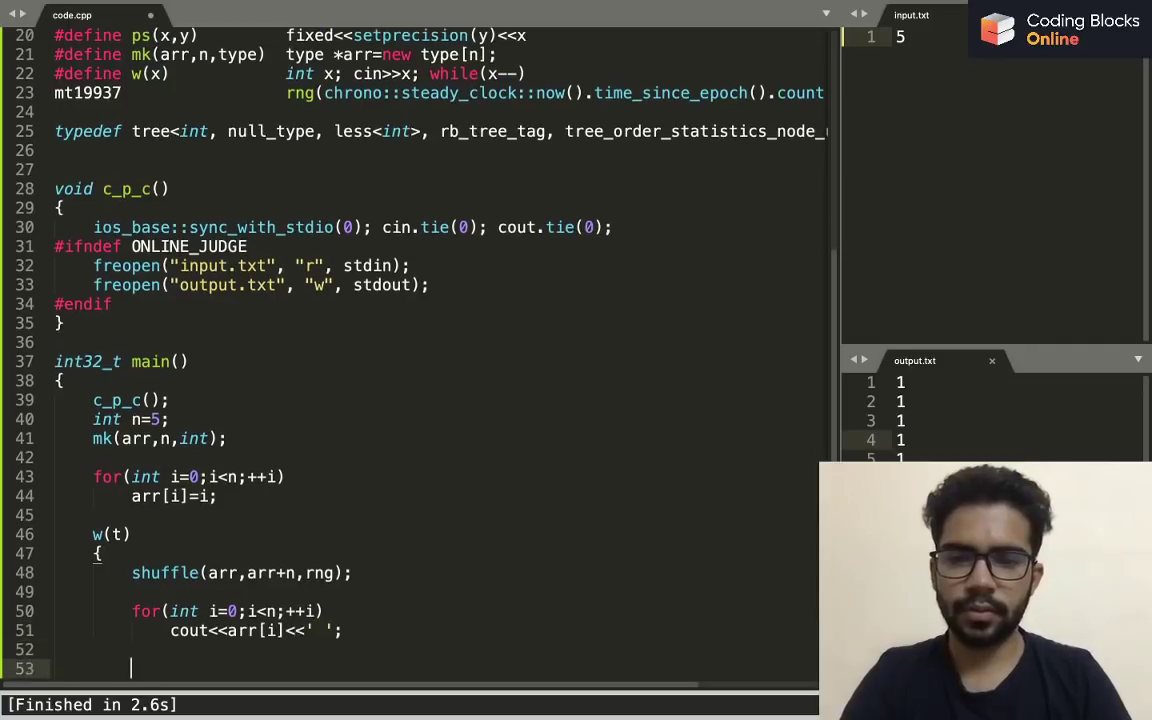
text(cout<<'\n';)
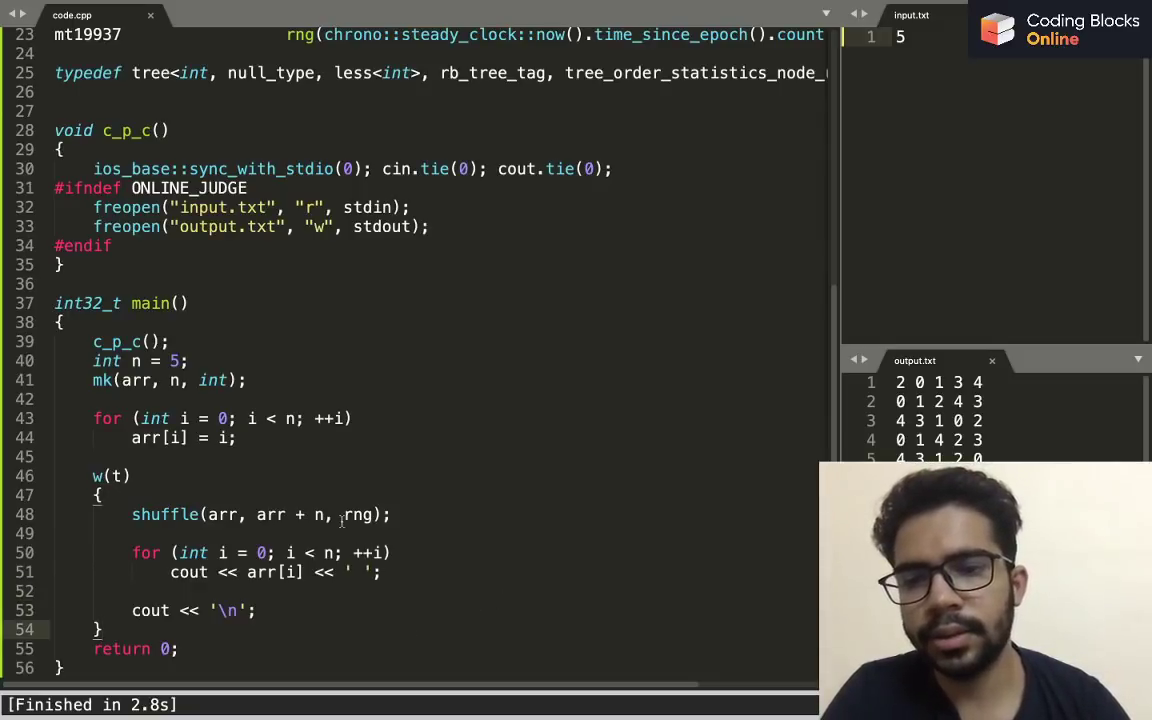
click(356, 514)
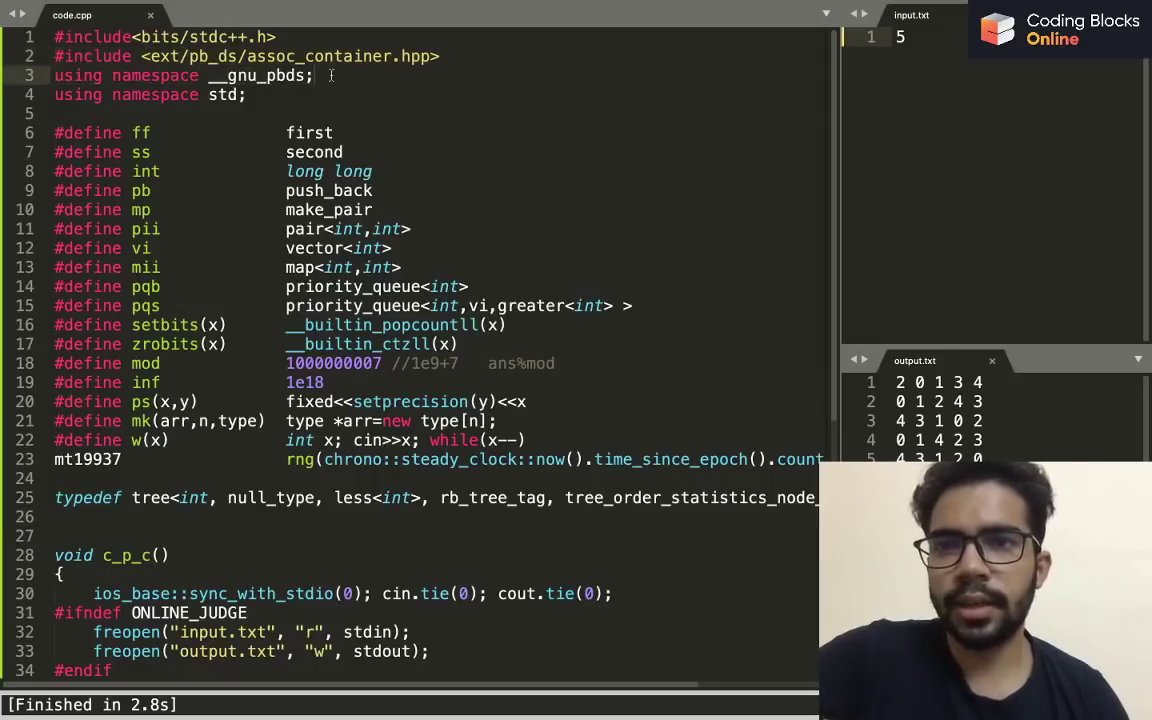
Delete the demo code from main, keeping only c_p_c(); and return 0;
scroll(down, 3)
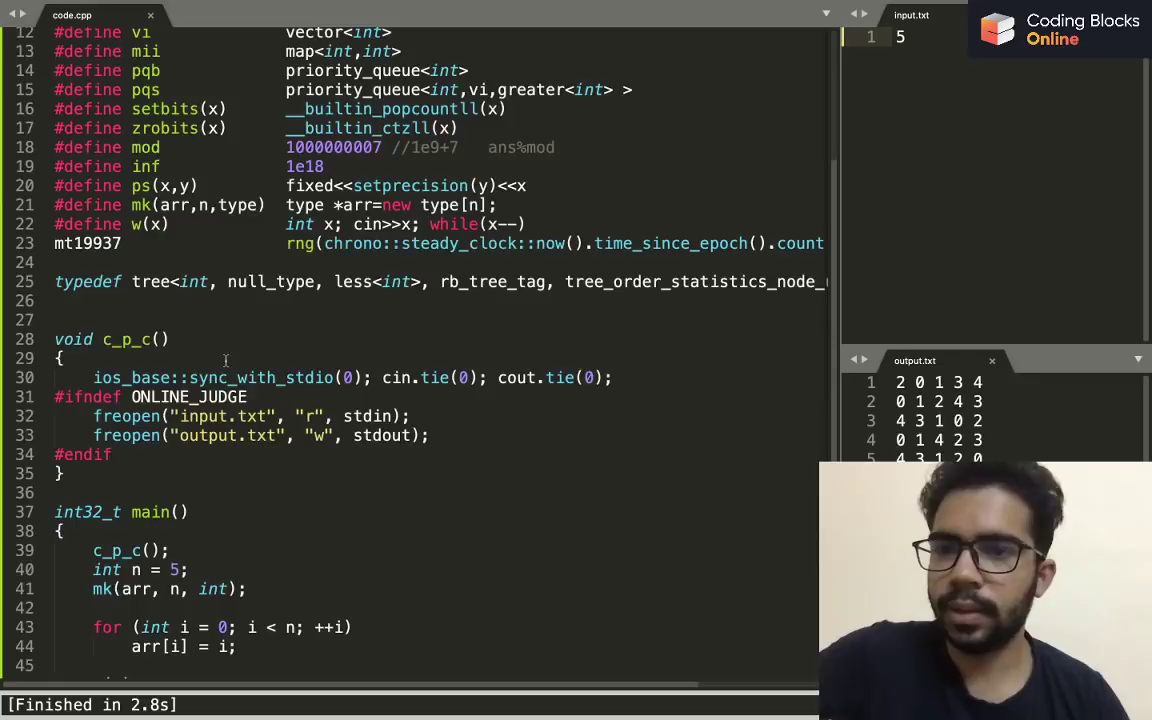
scroll(down, 3)
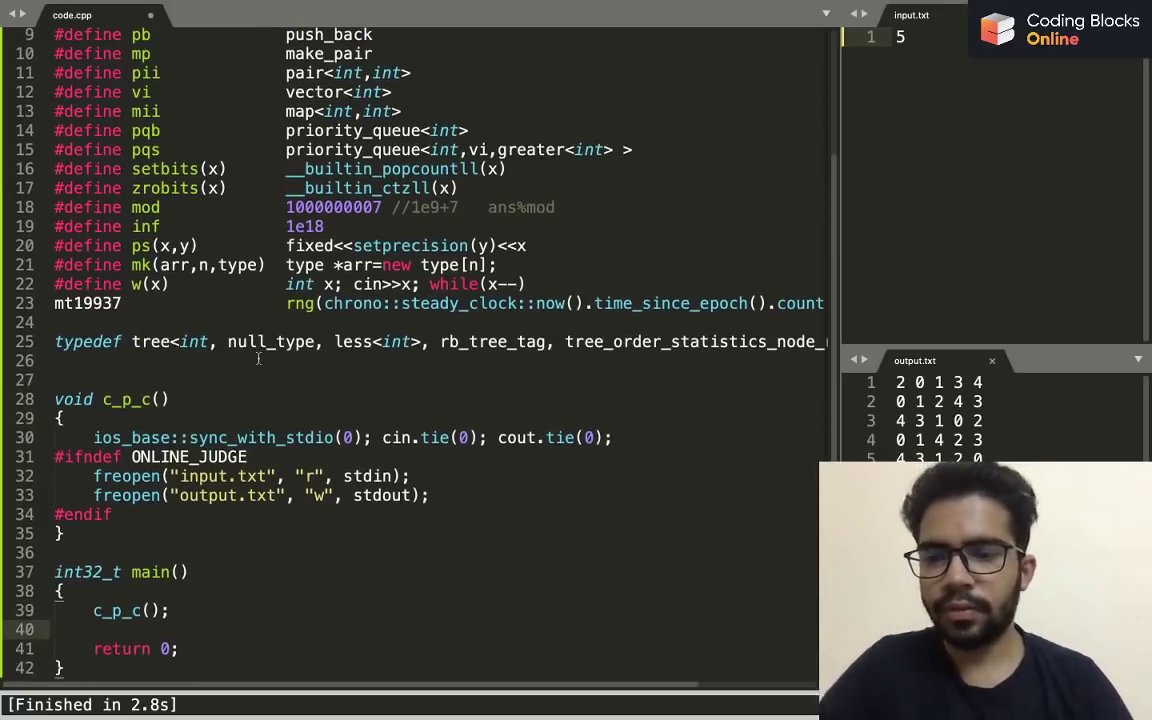
text(set<int>)
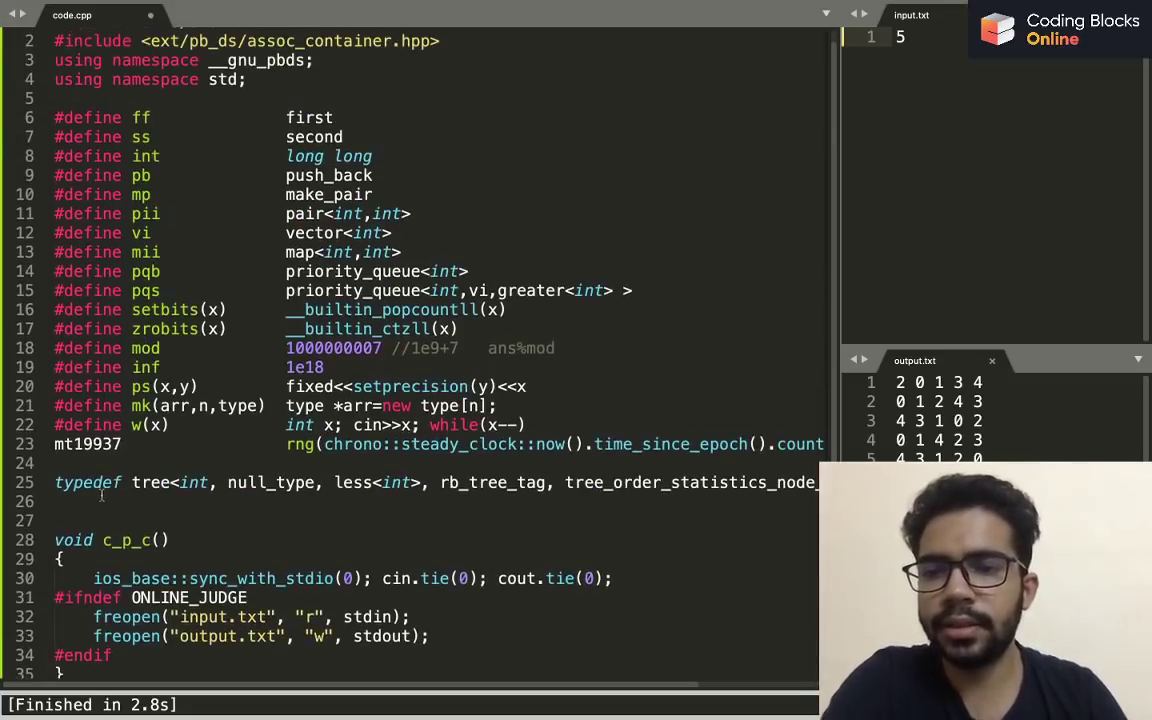
Declare pbds set s in main and insert 5, 1, 2, 3 and 4
click(60, 482)
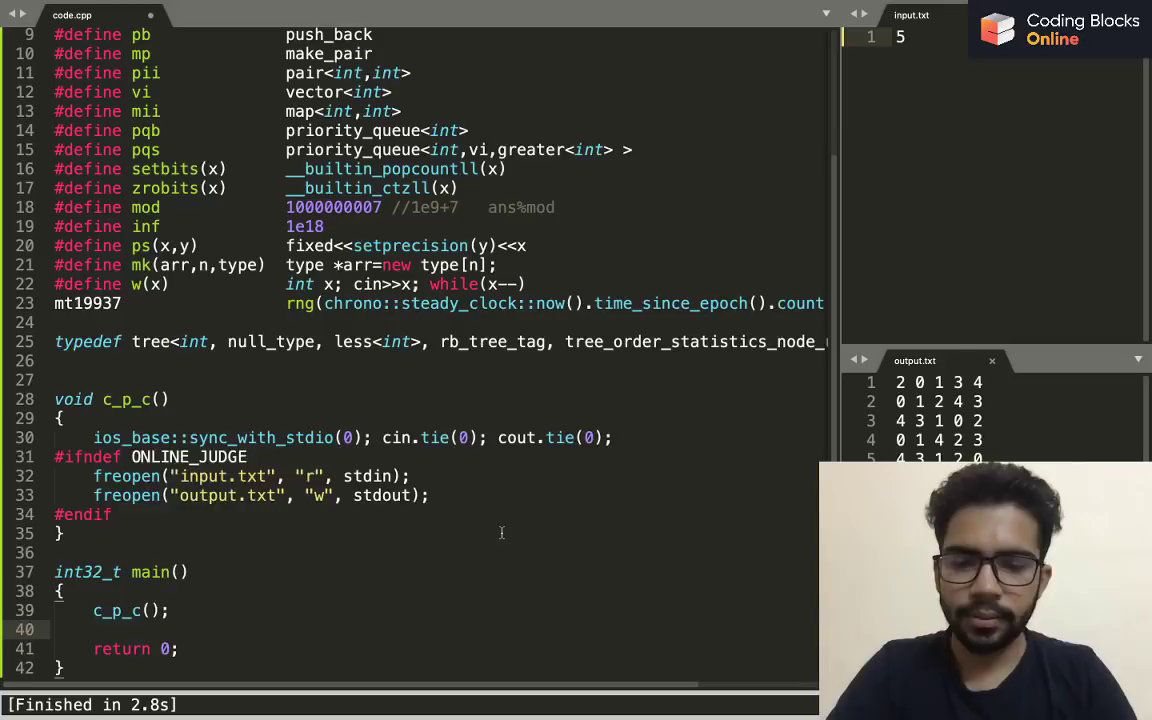
text(pbds s;)
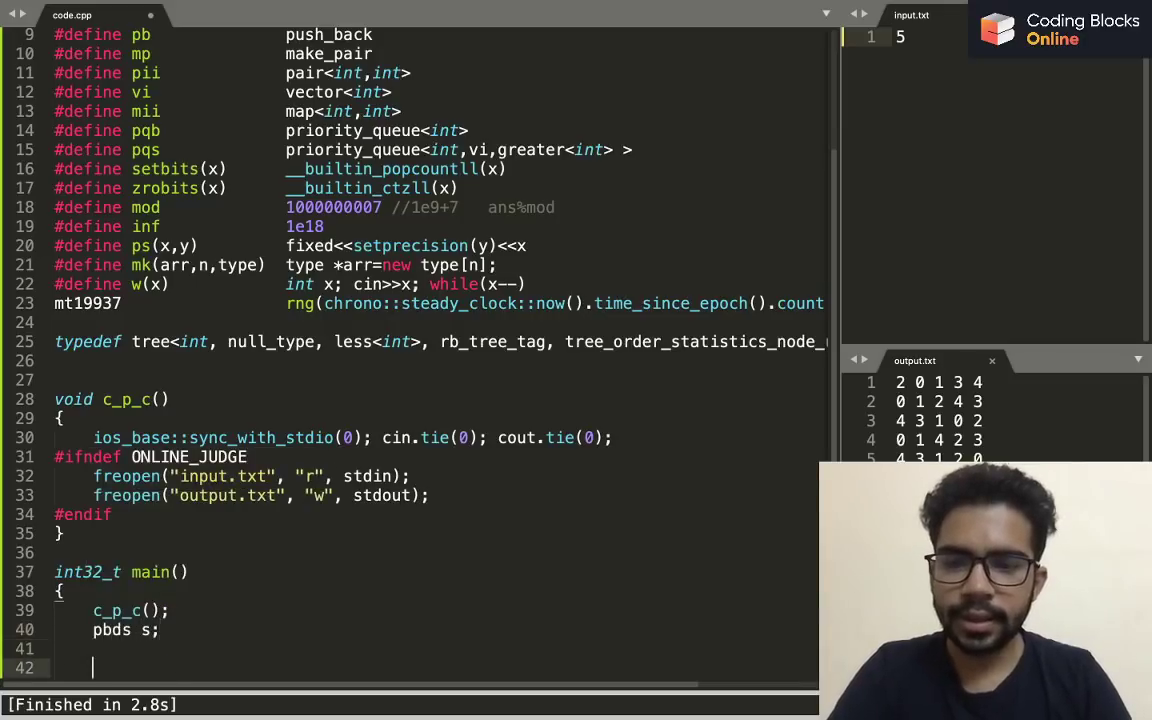
text(s.insert()
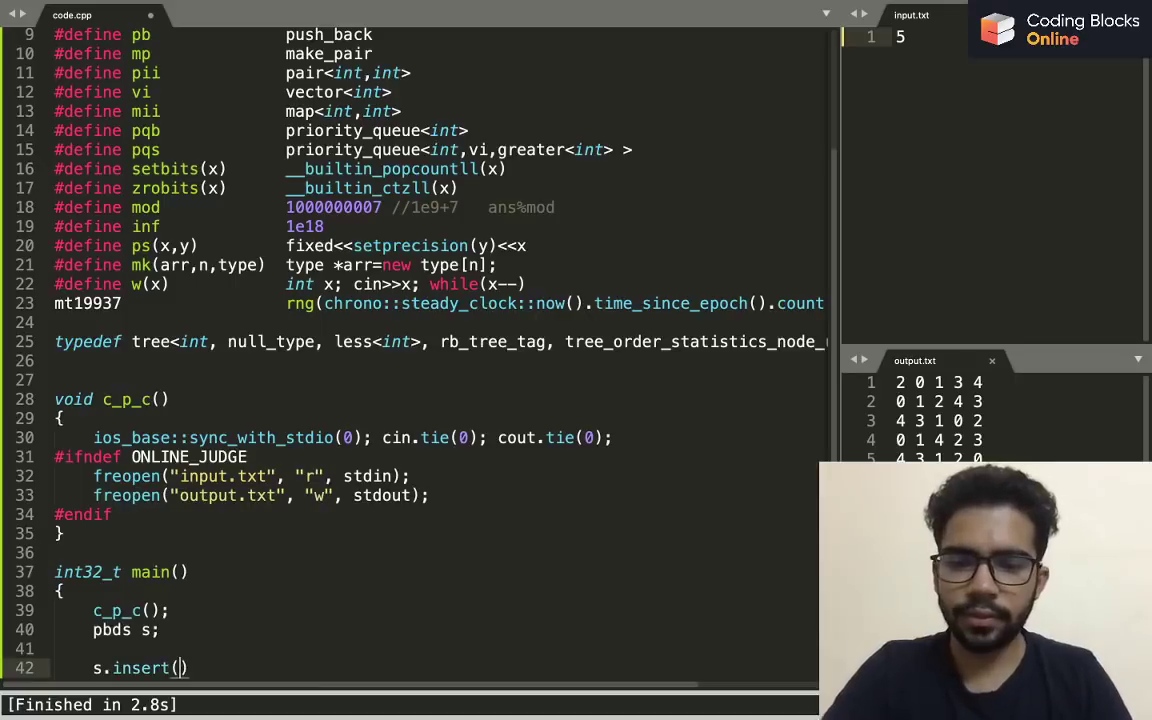
text(in)
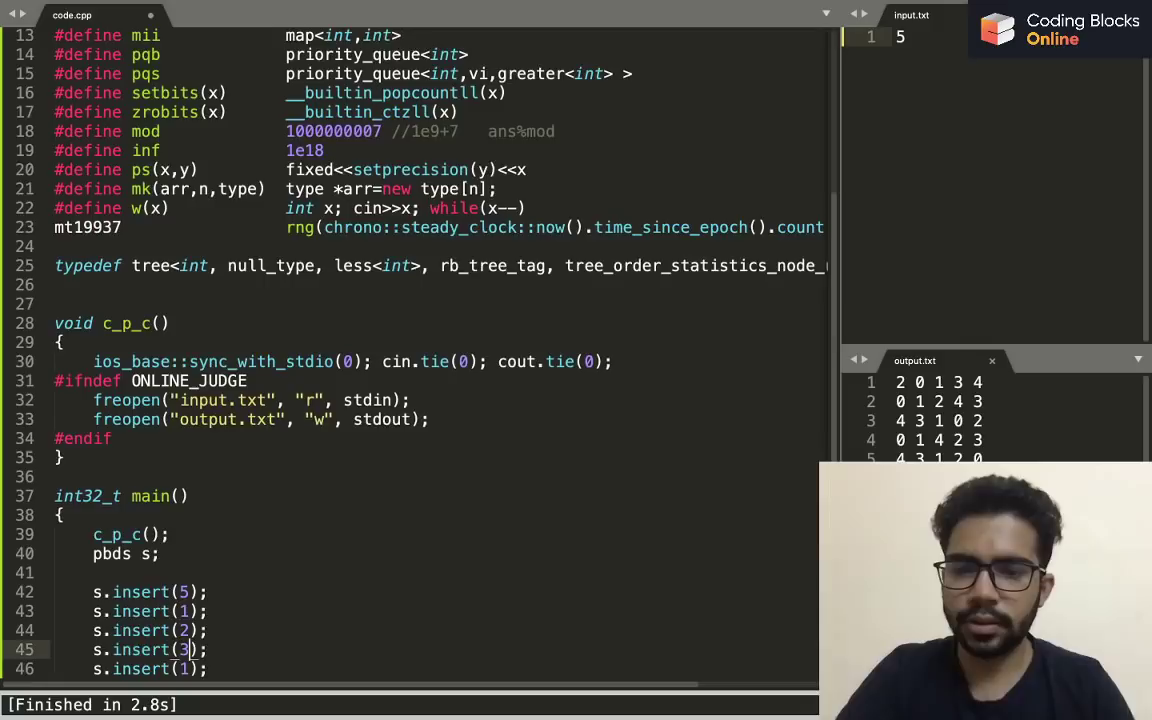
key(BackSpace)
text(4)
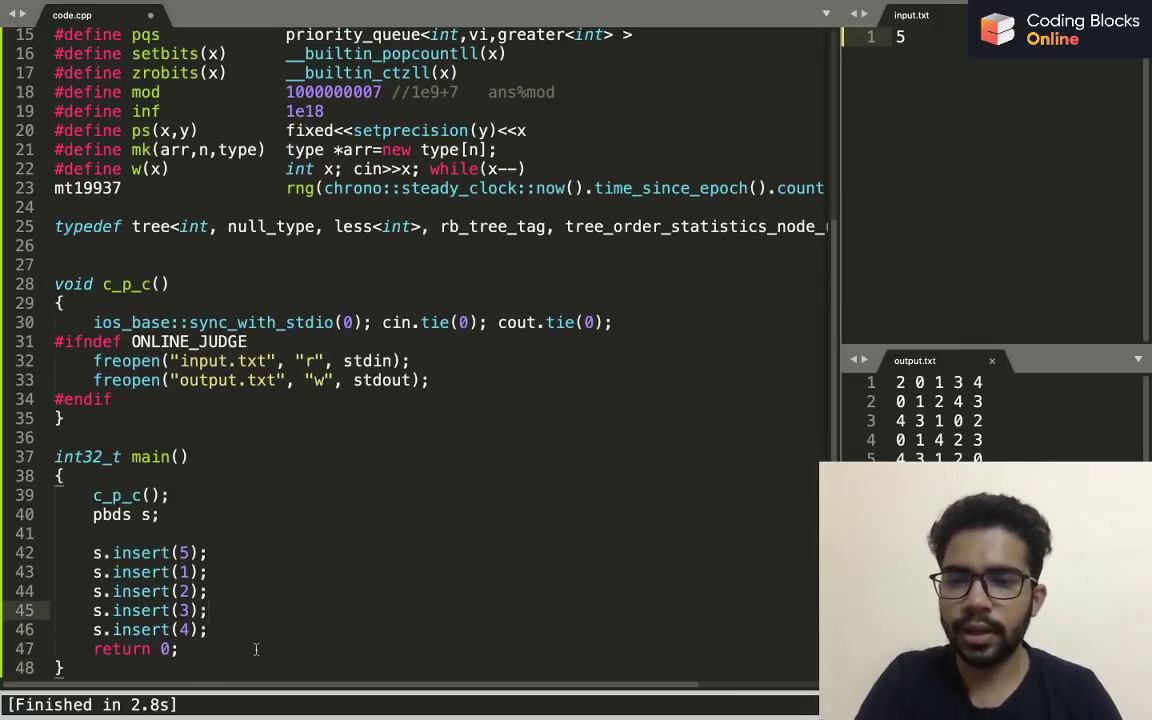
Print s.order_of_key(3), which outputs 2, and highlight that call
text(cout<<)
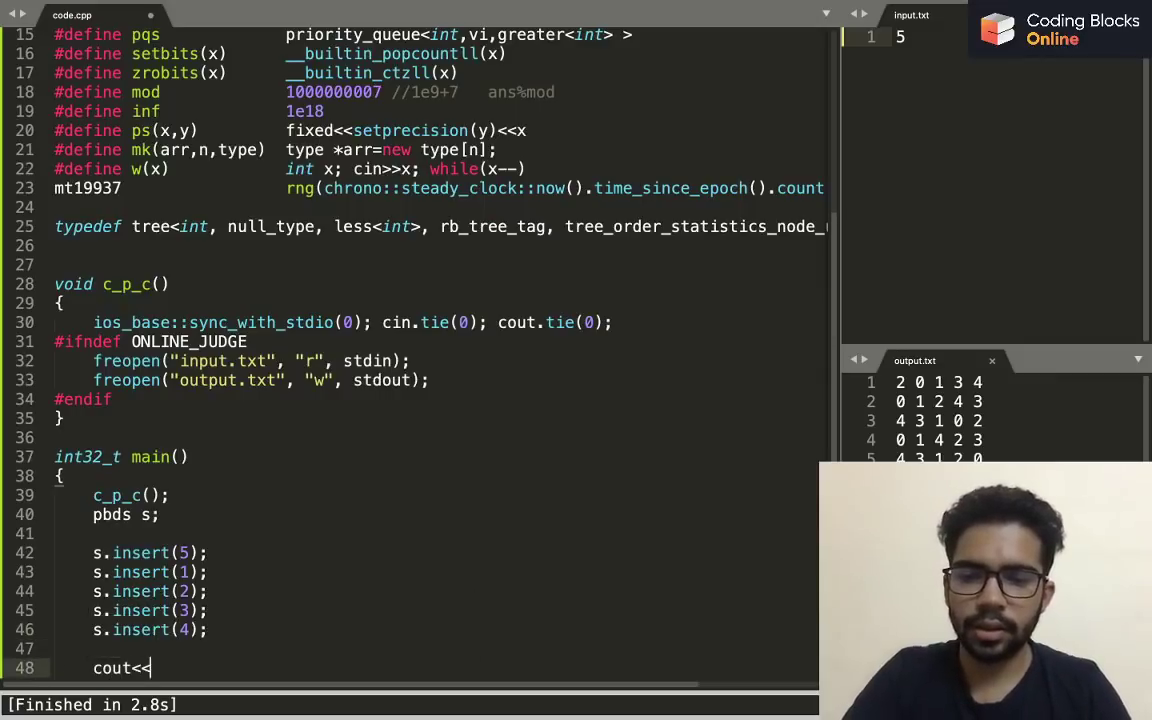
text(s.order_of_key)
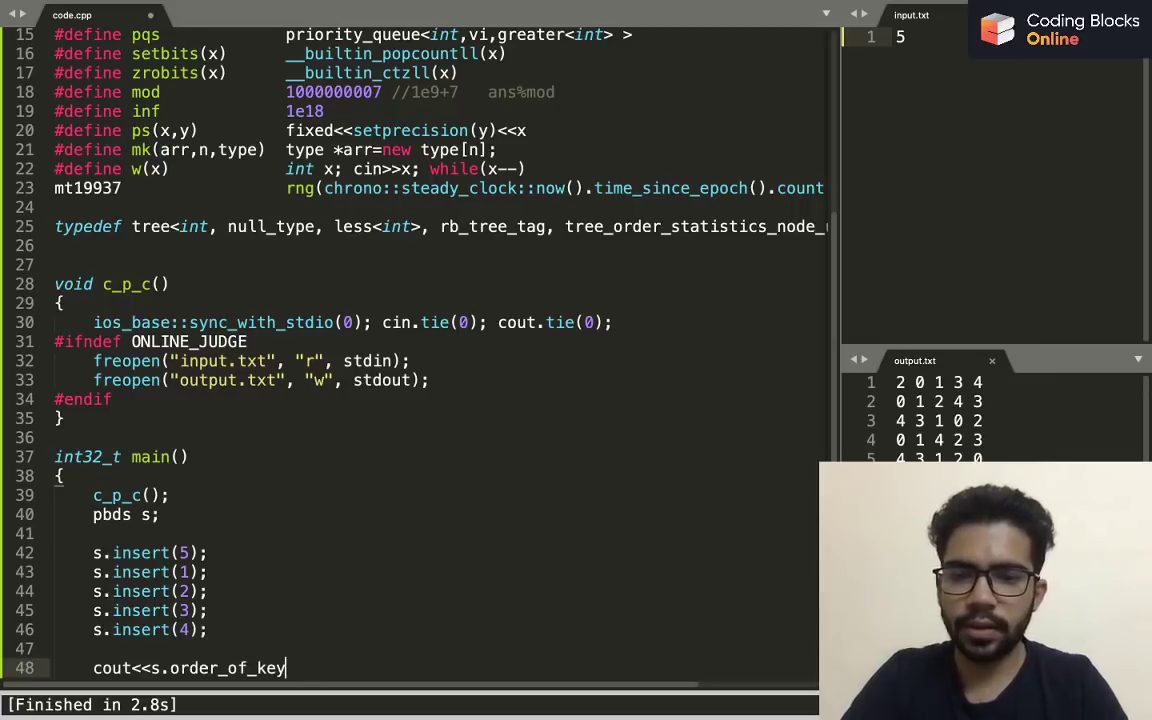
text((3);)
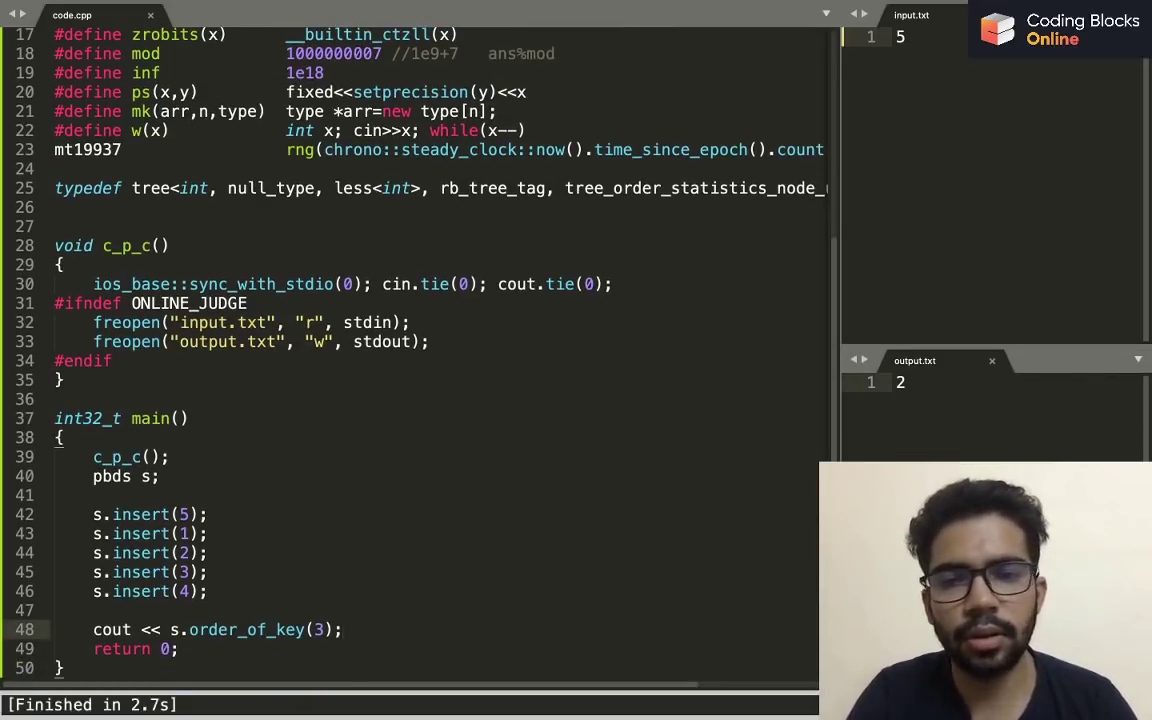
click(210, 591)
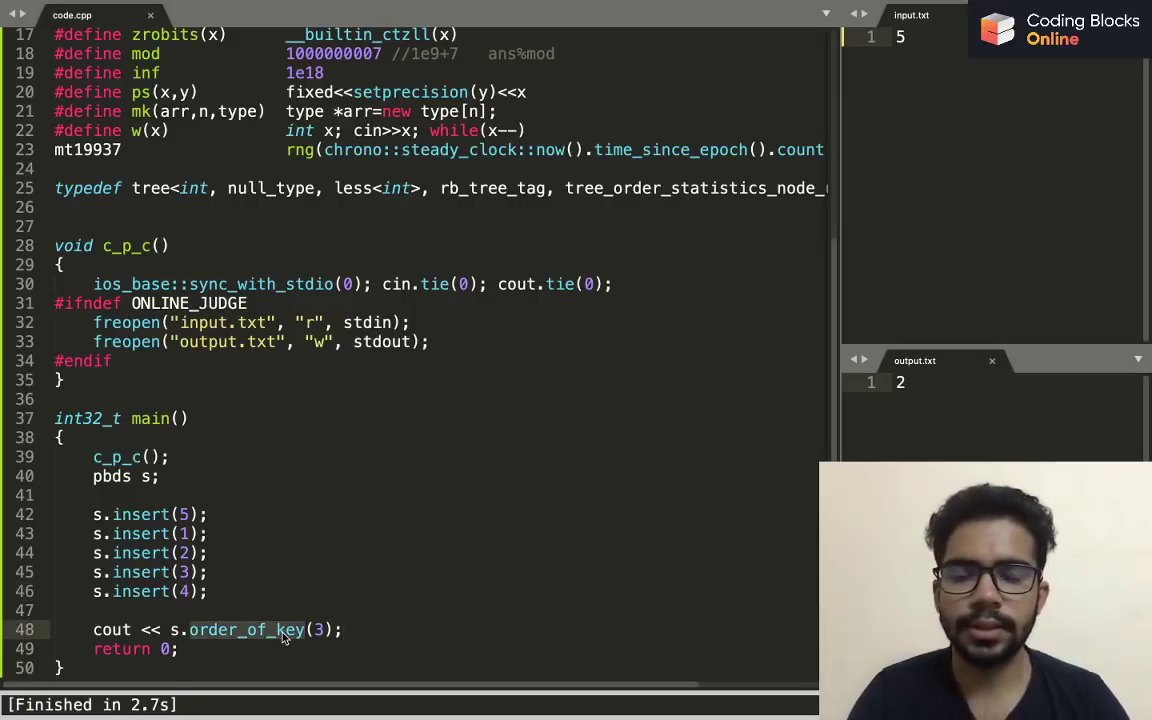
mouse_move(466, 605)
text(find_by_)
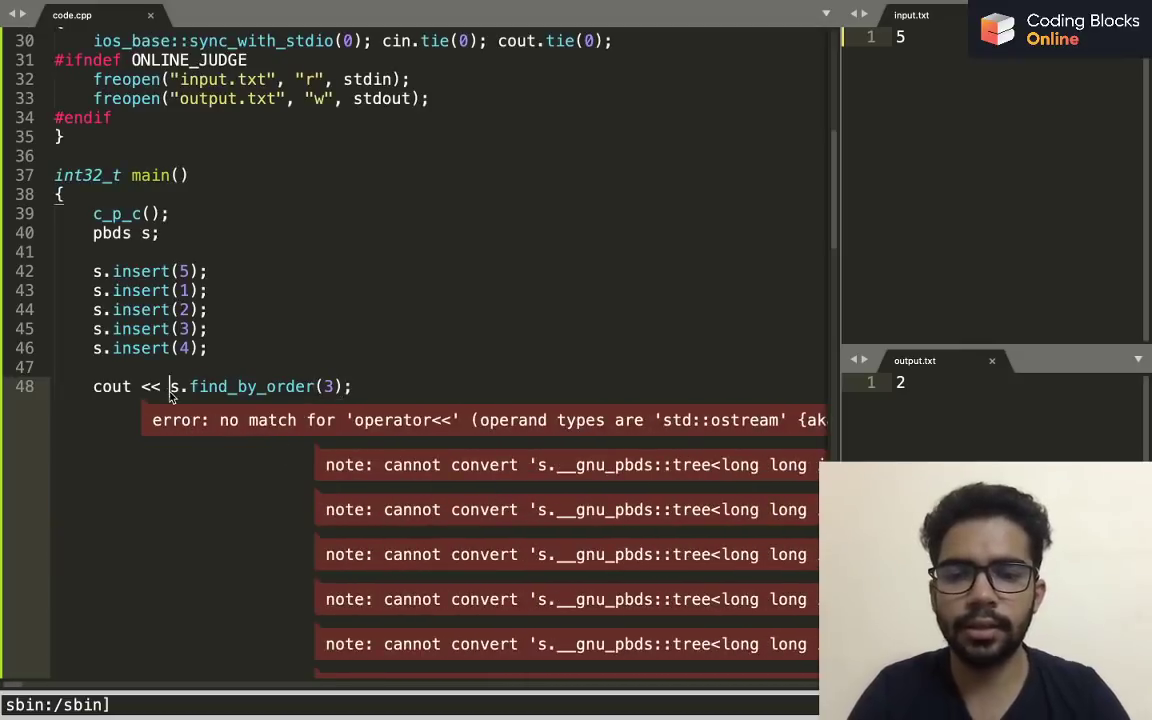
Print the dereferenced s.find_by_order(4) result, outputting 5, and begin an s.erase line
text(*)
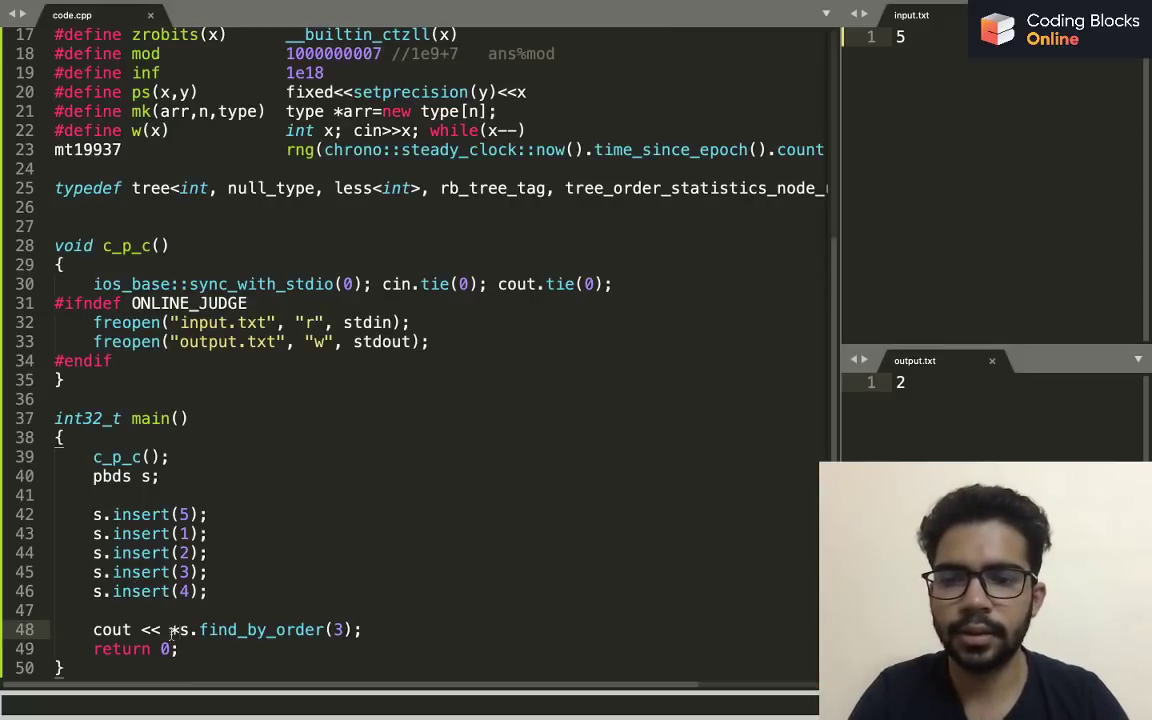
text(()
text(cout)
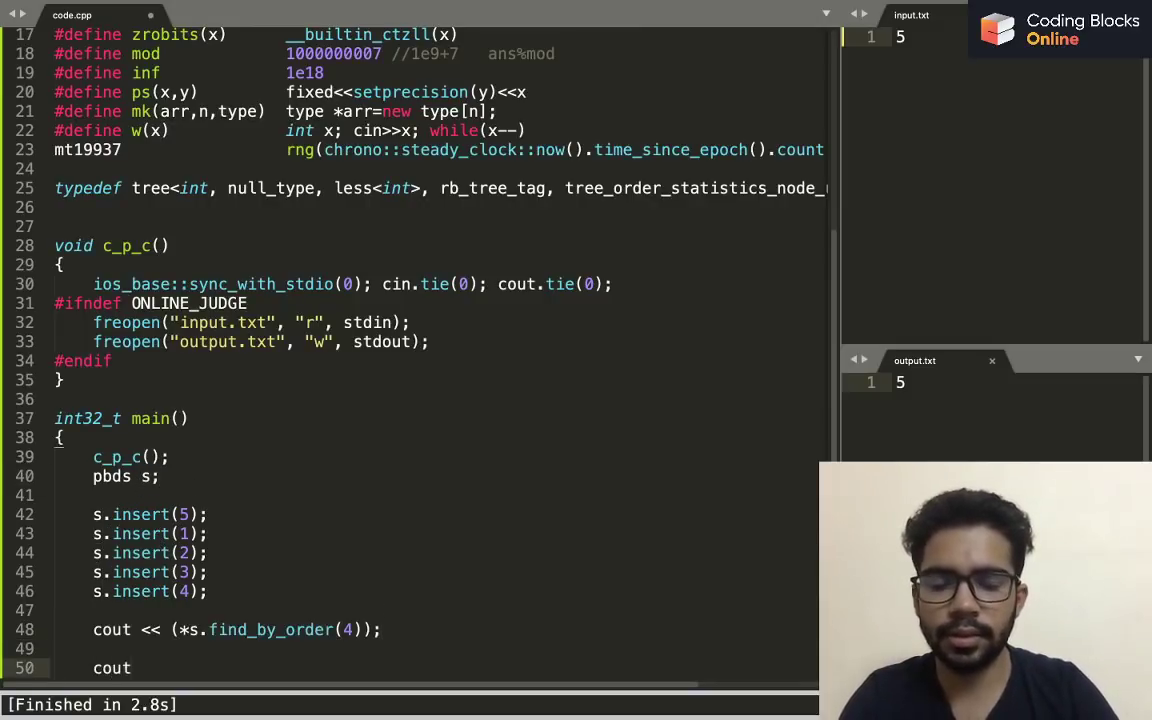
text(s.erase(5);)
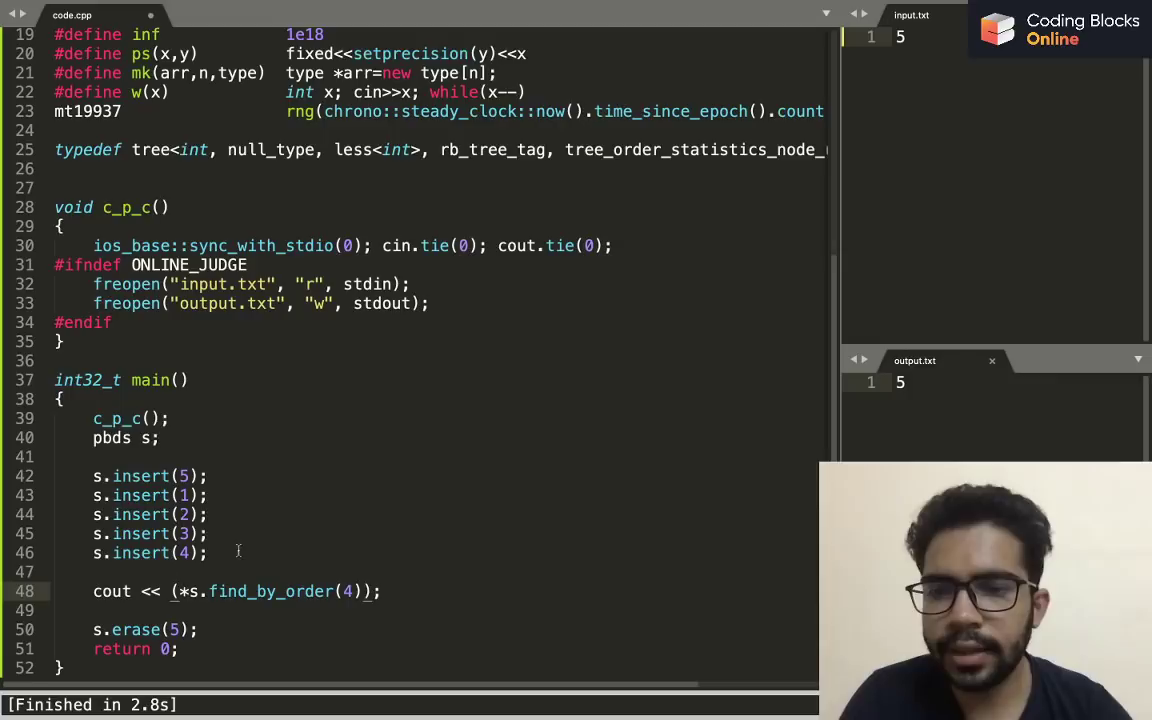
mouse_move(398, 564)
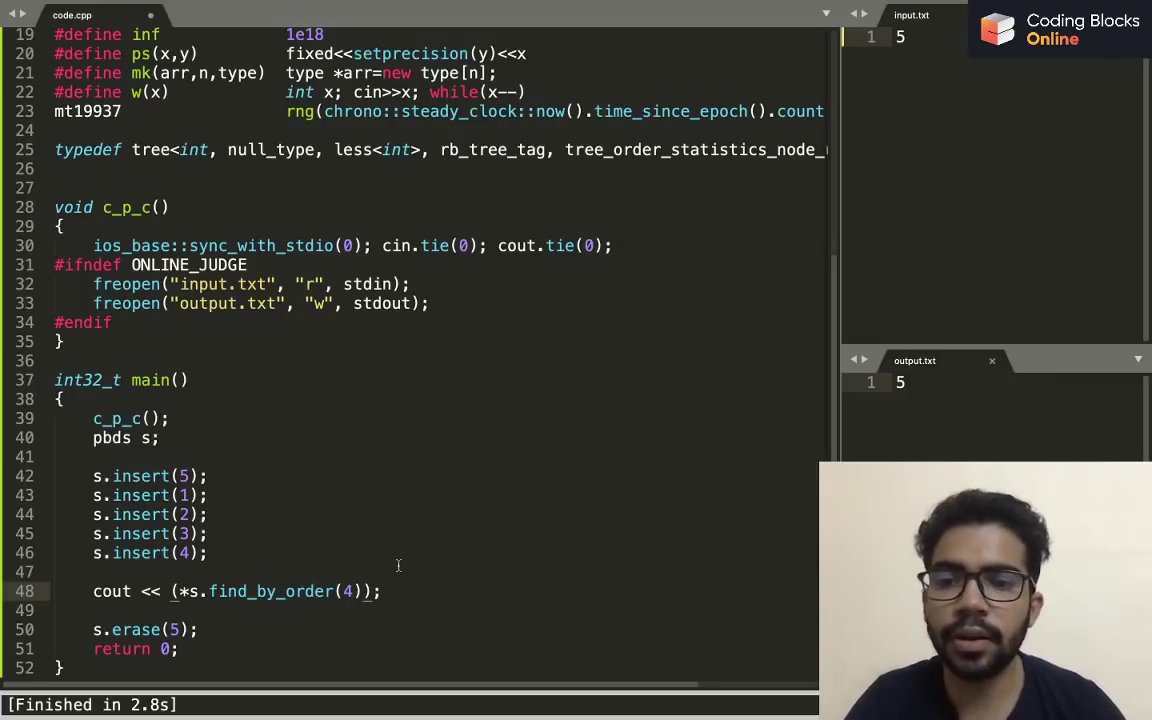
Add comments '//1 2 3 5' and '//1 2 3 4 5' around s.erase(5)
text(//)
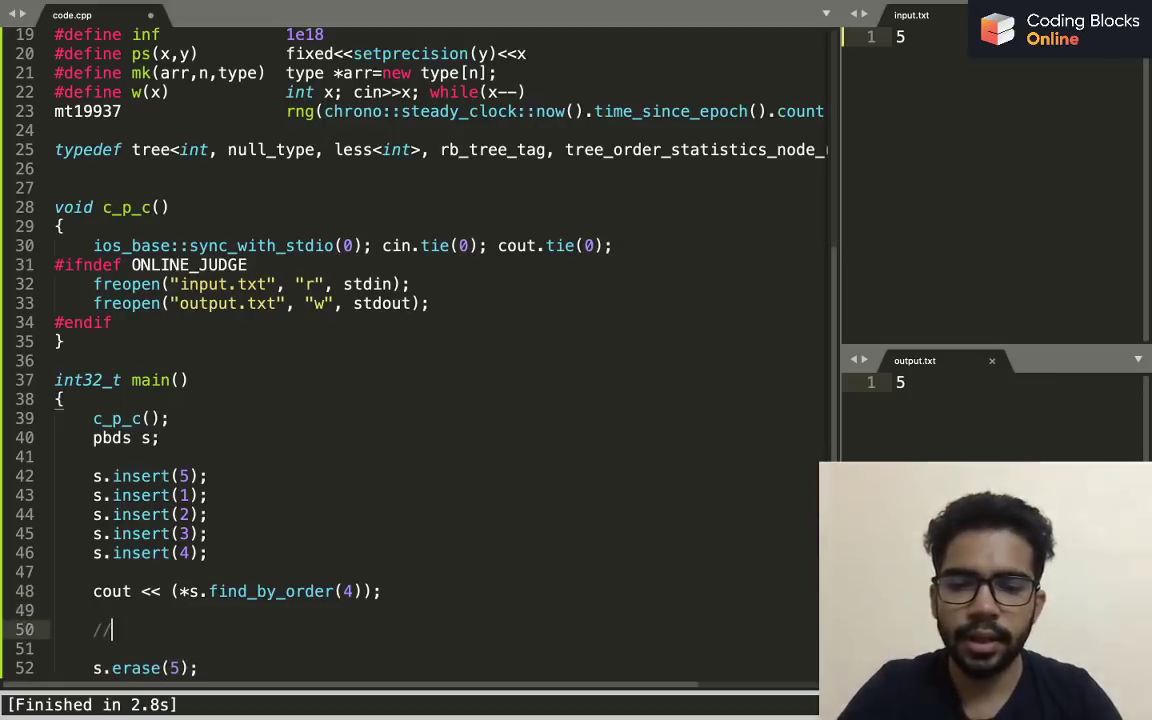
text(1 2)
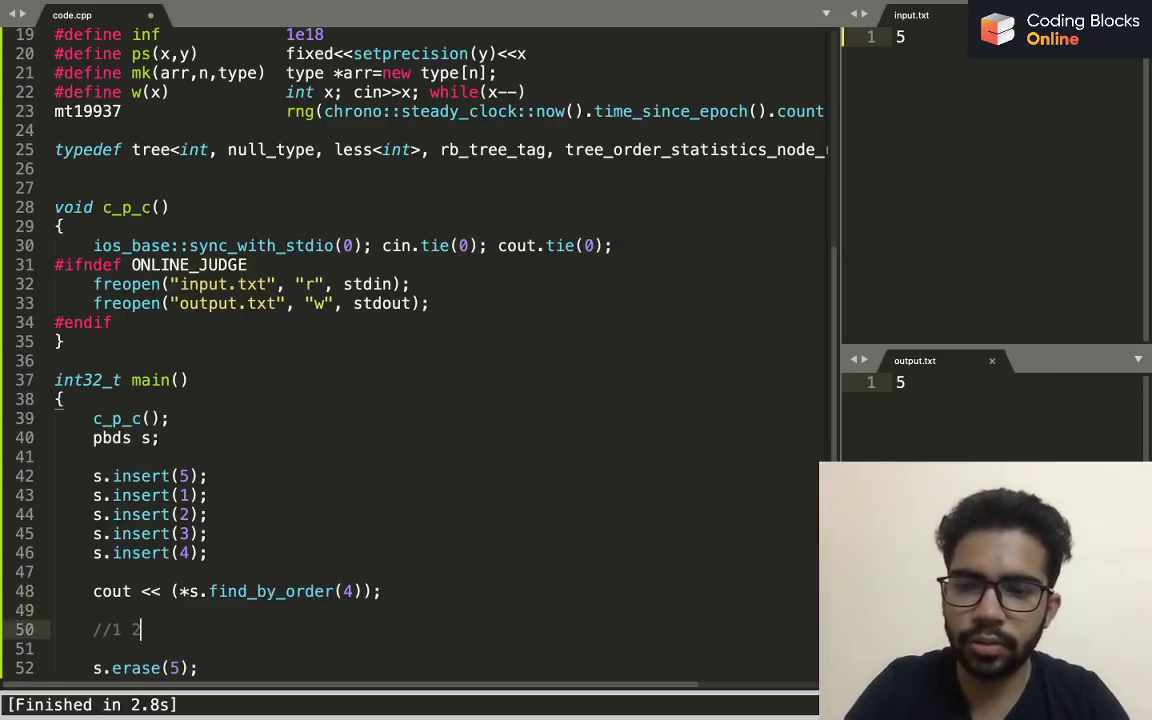
text(3 5)
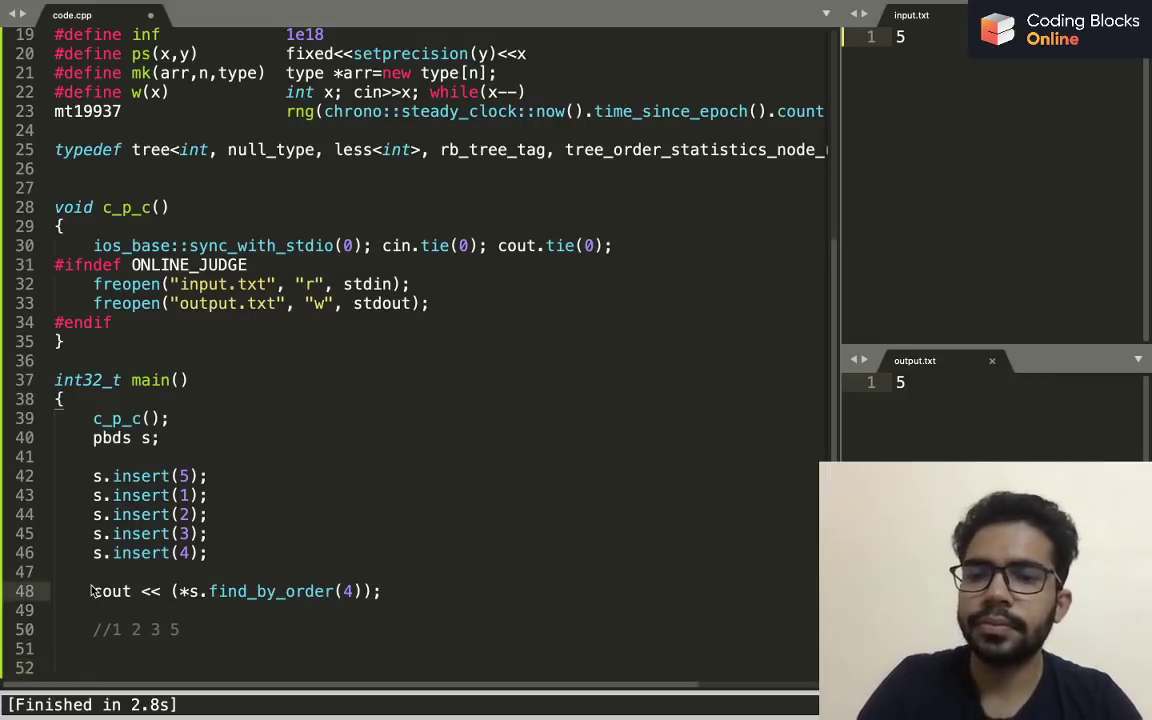
scroll(down, 3)
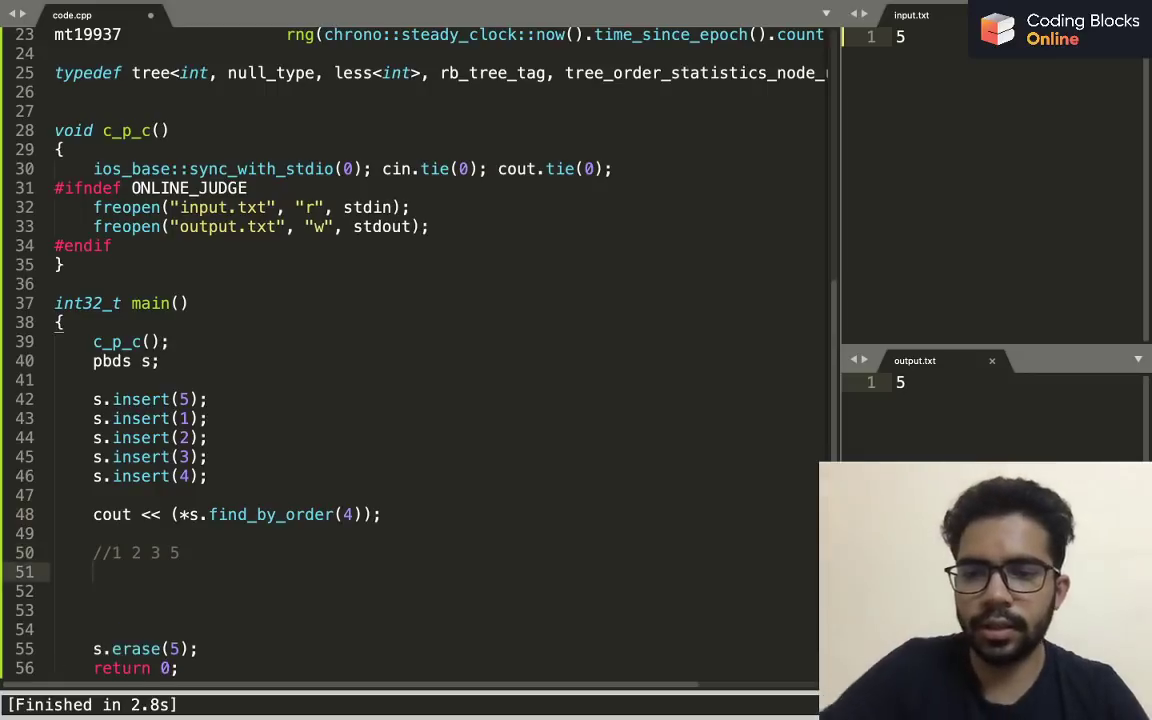
text(//1)
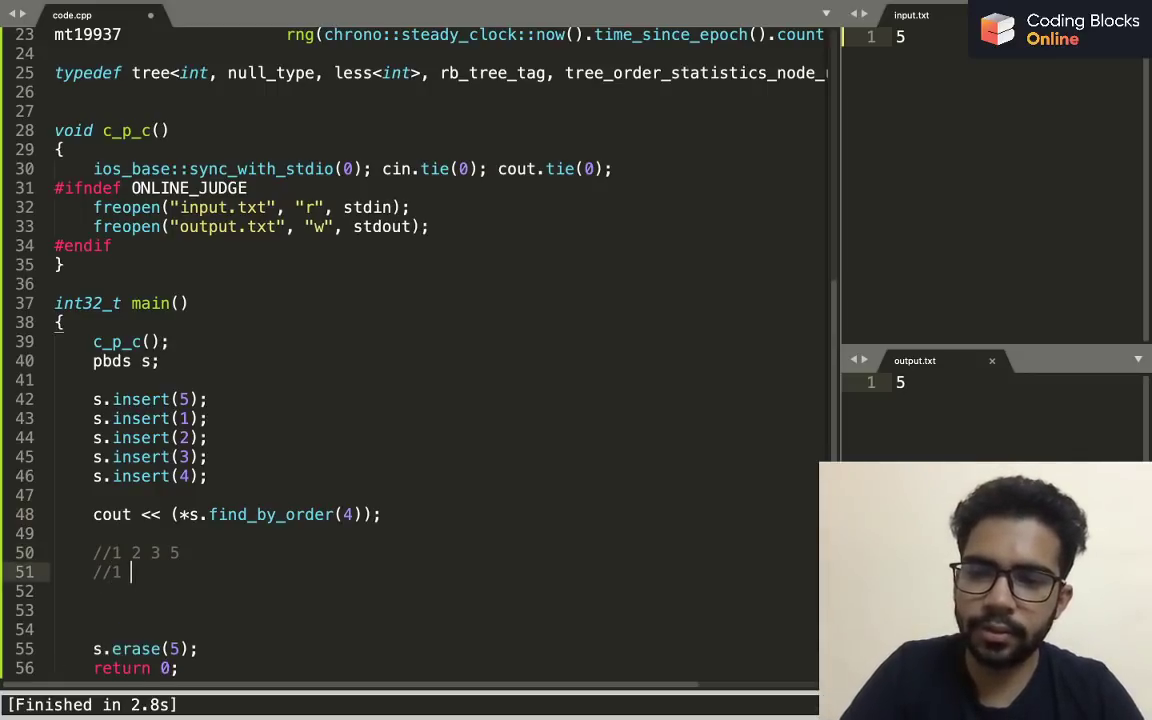
text(2 3 4 5)
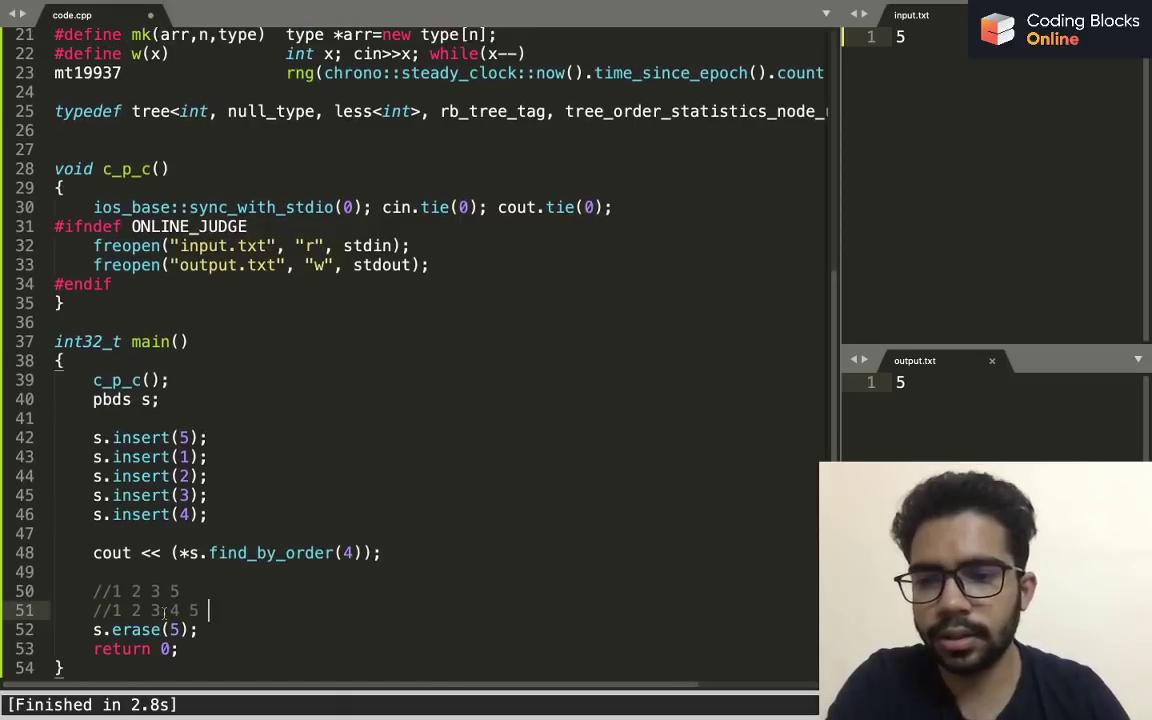
text(cout<<s.)
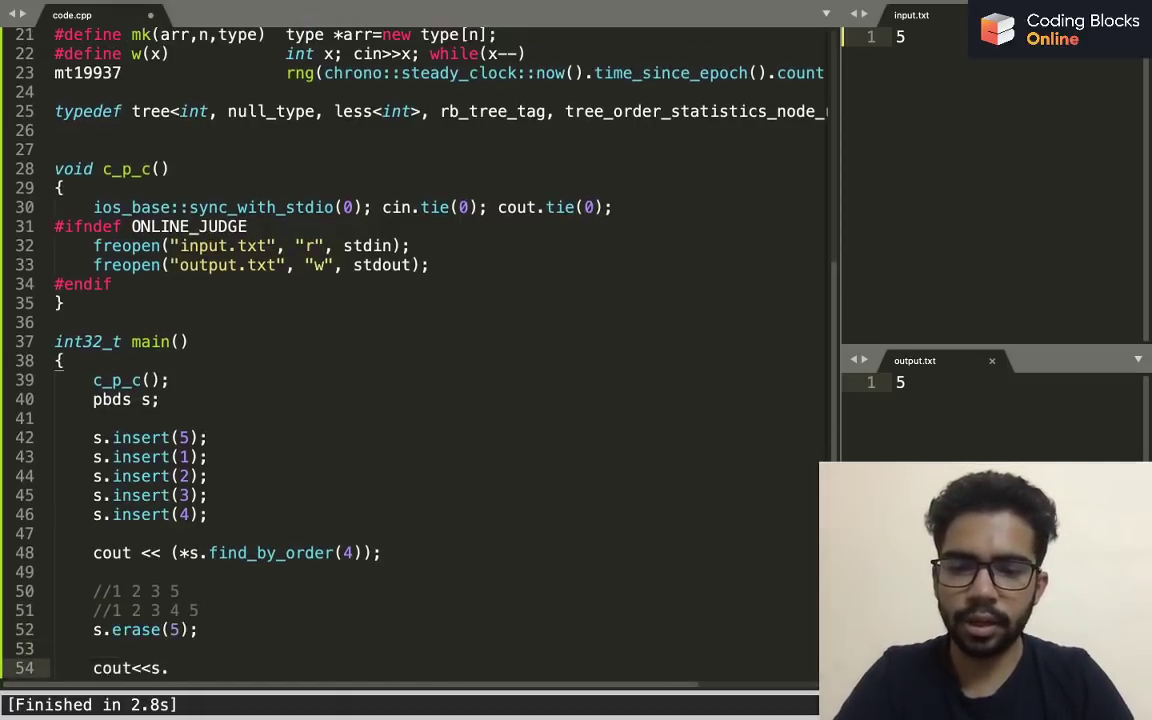
Print s.order_of_key(5) after erasing 5, commenting out the find_by_order print; output 4
text(order_of_)
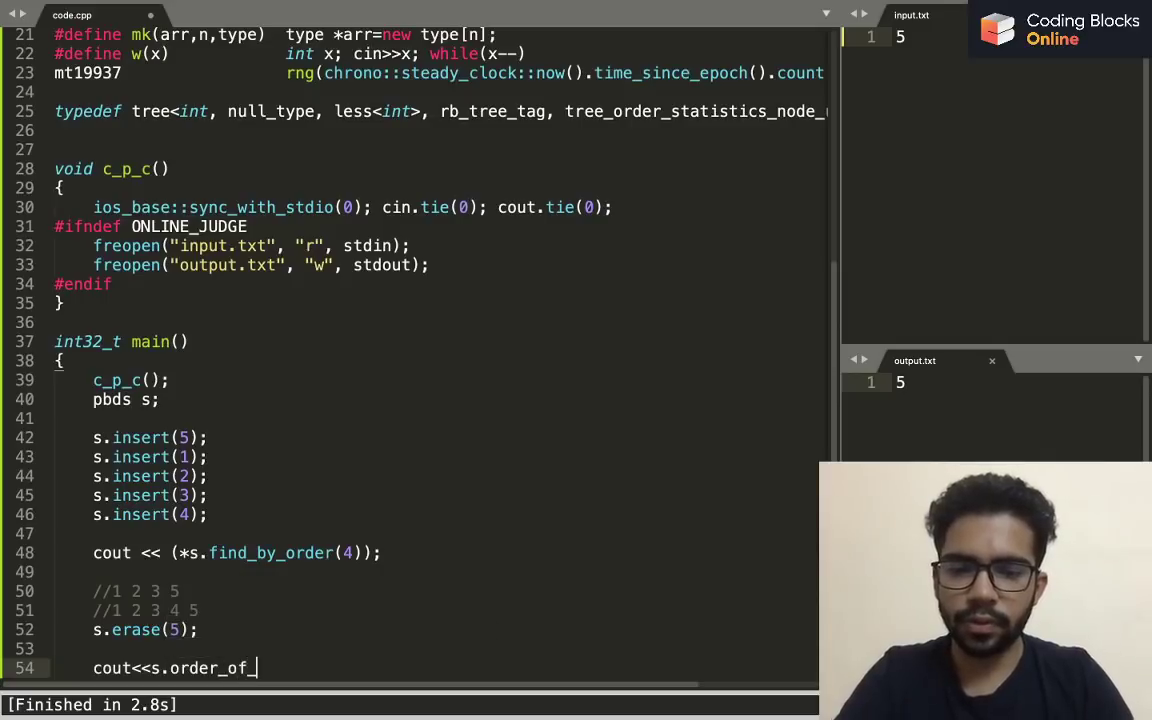
text(key(5))
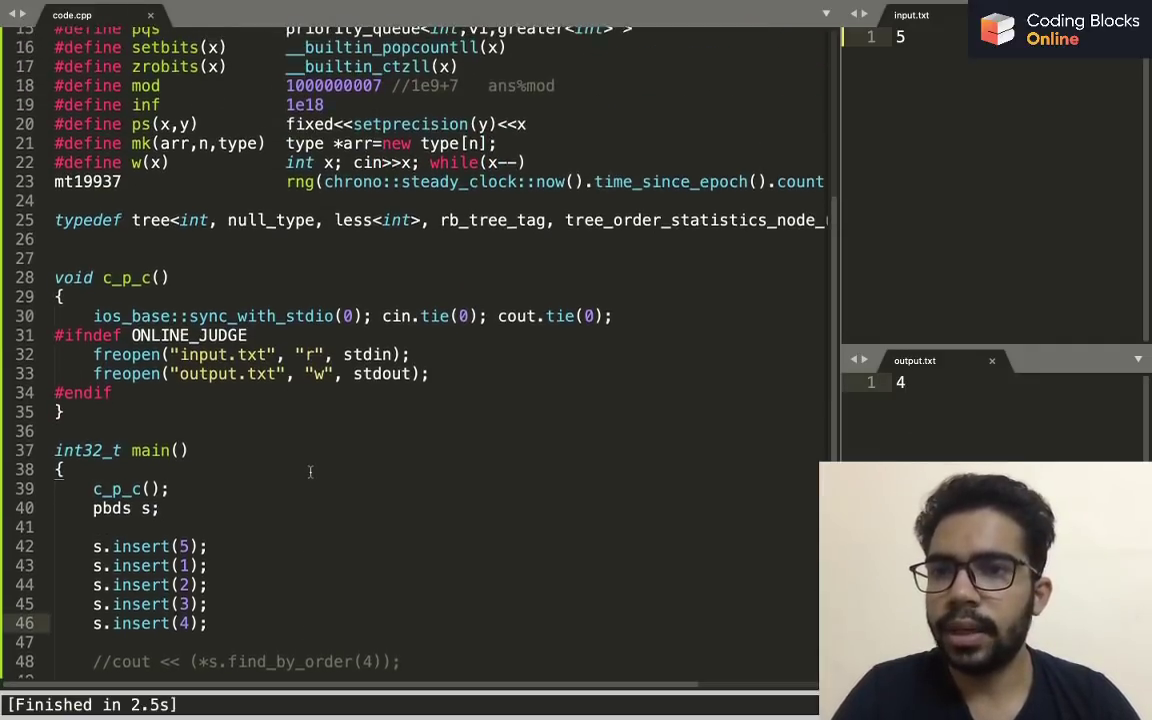
scroll(down, 3)
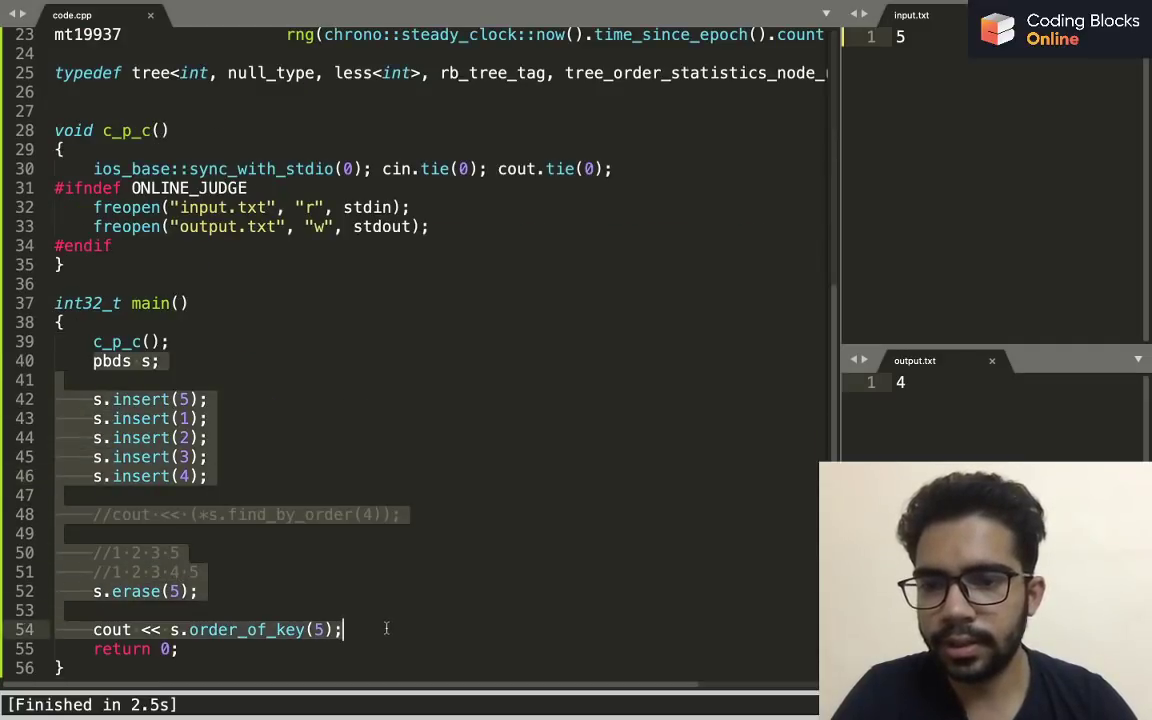
scroll(up, 3)
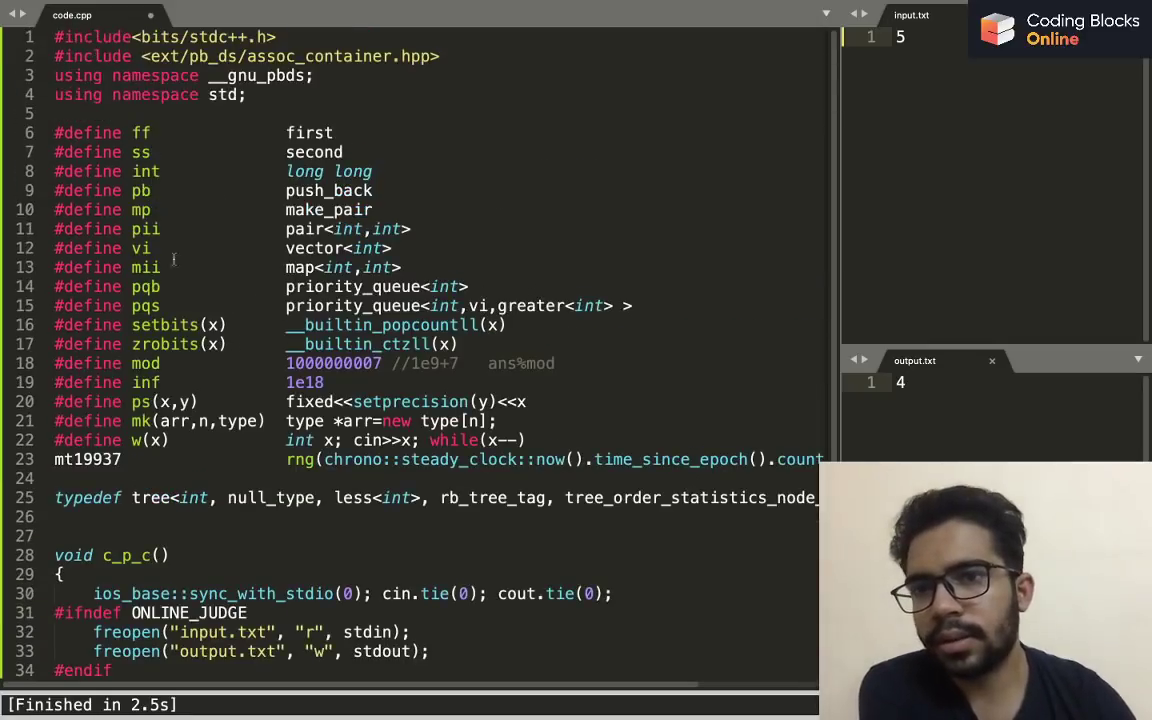
Delete the pbds demo lines, leaving only c_p_c(); and return 0; in main
scroll(down, 3)
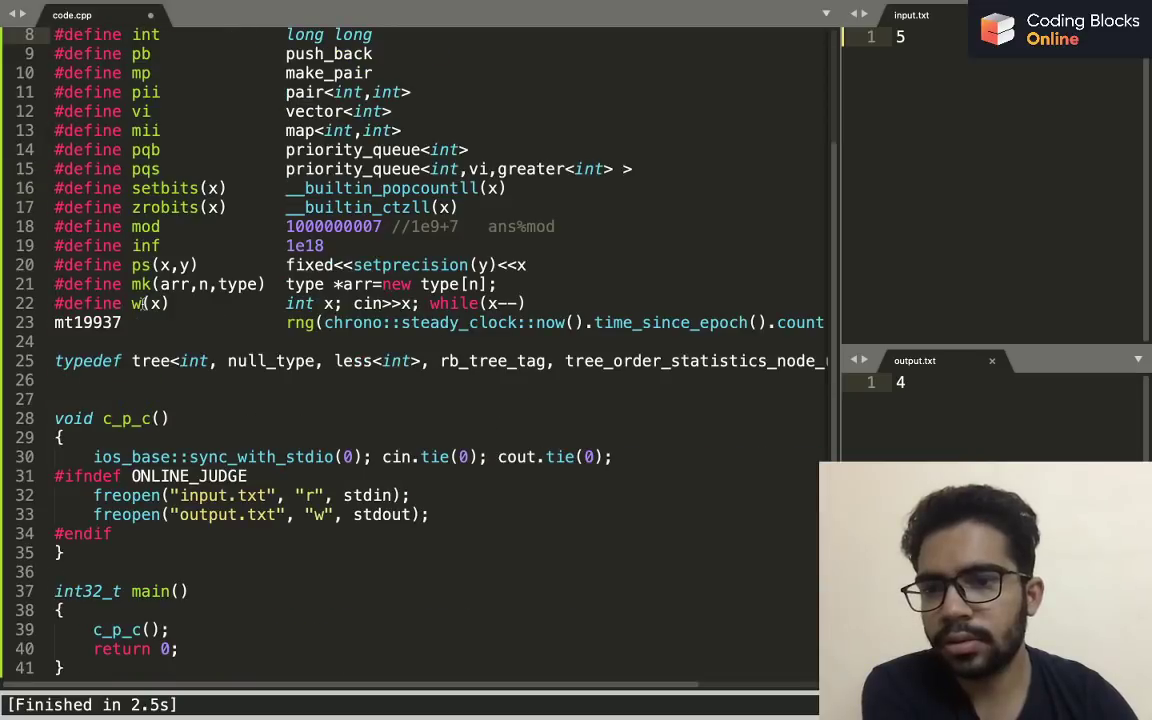